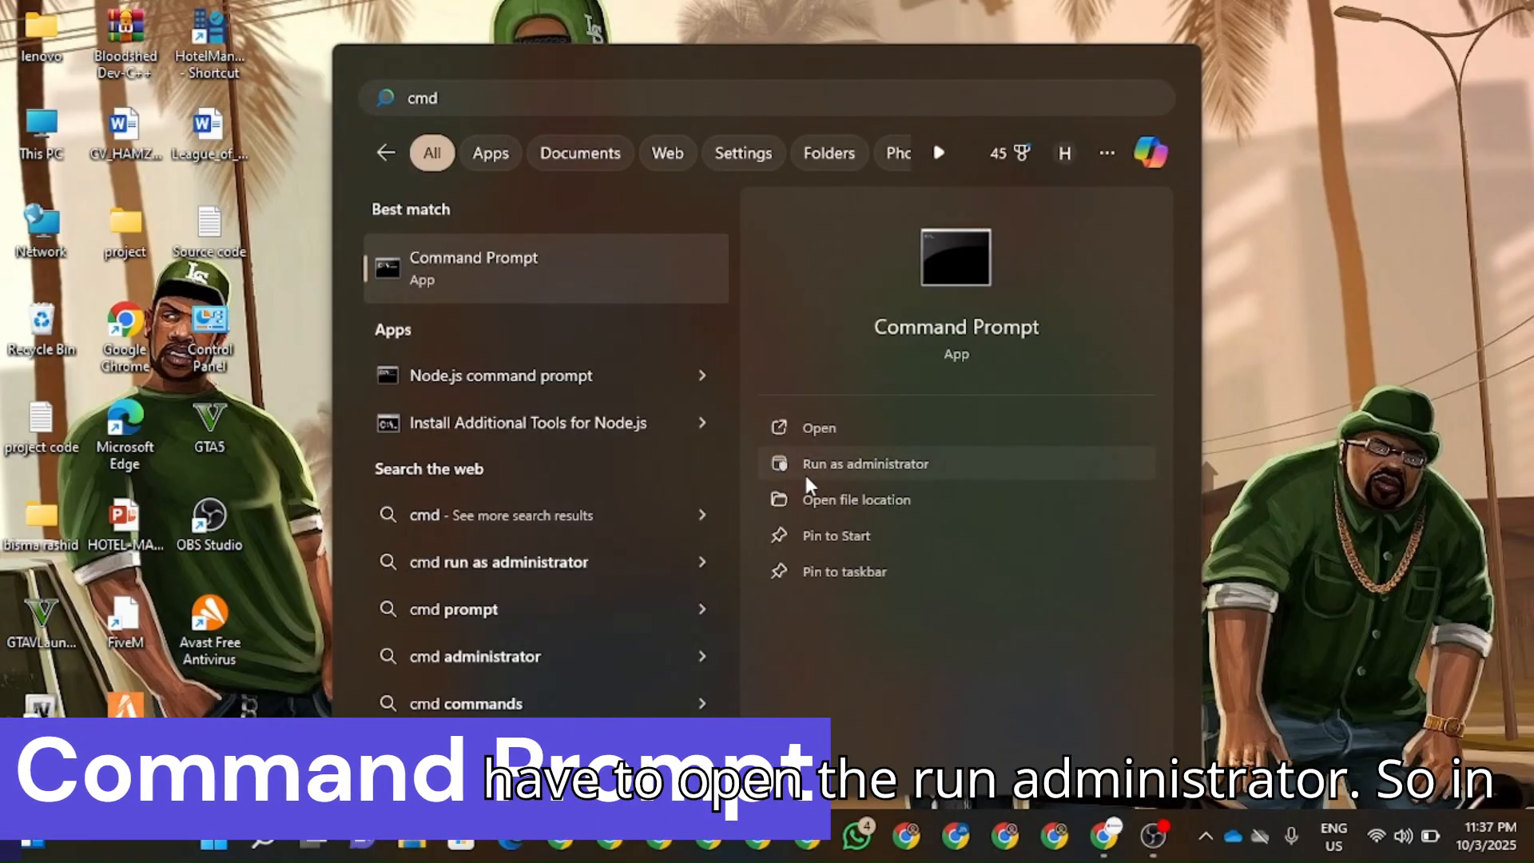
# Step: Run sfc/scannow in an administrator Command Prompt, then close the prompt
pyautogui.click(864, 463)
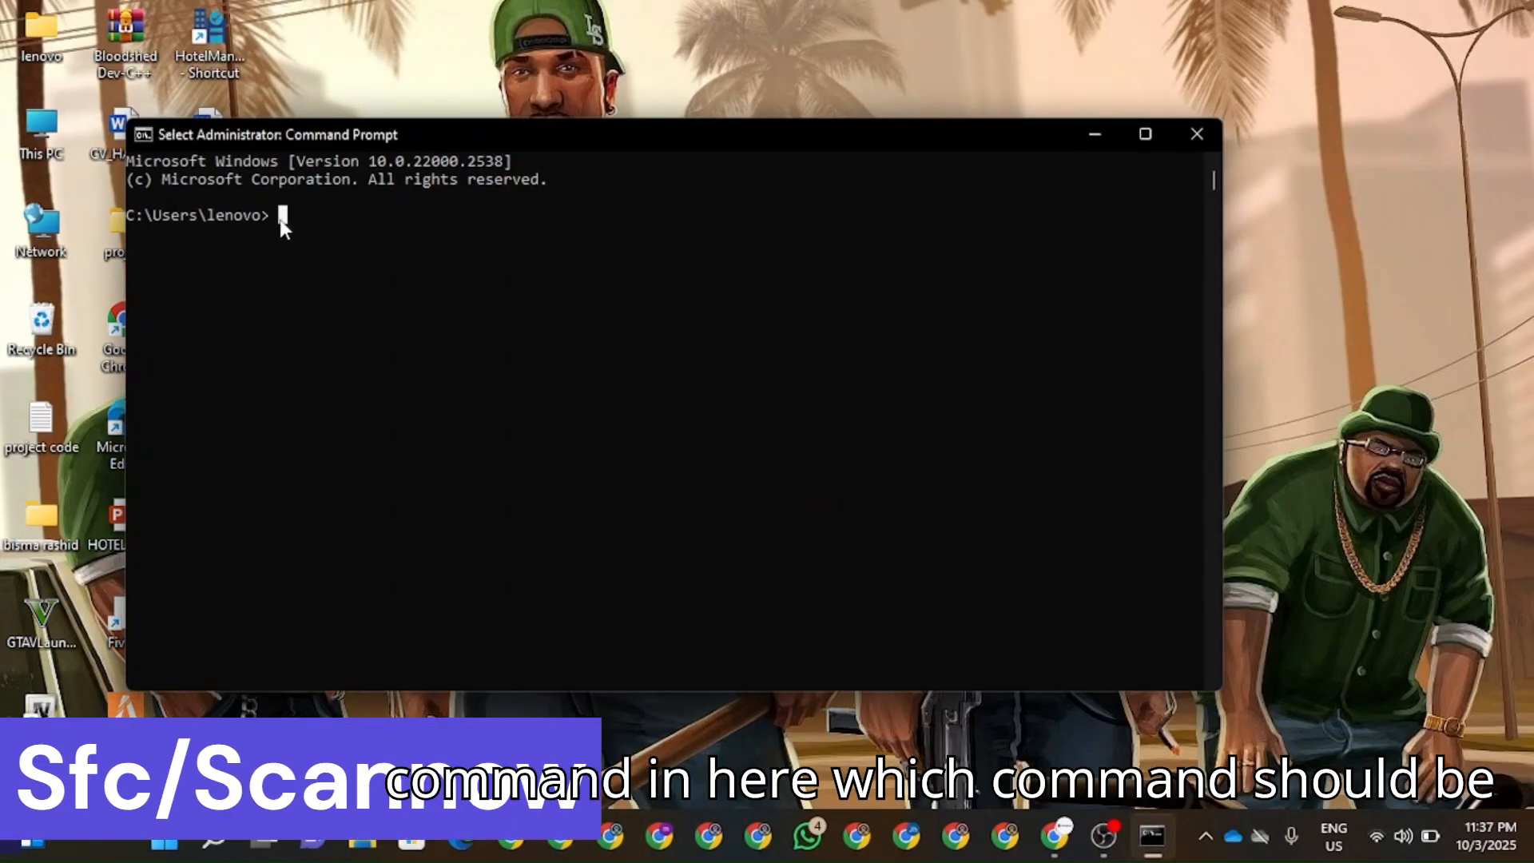
pyautogui.write('sf')
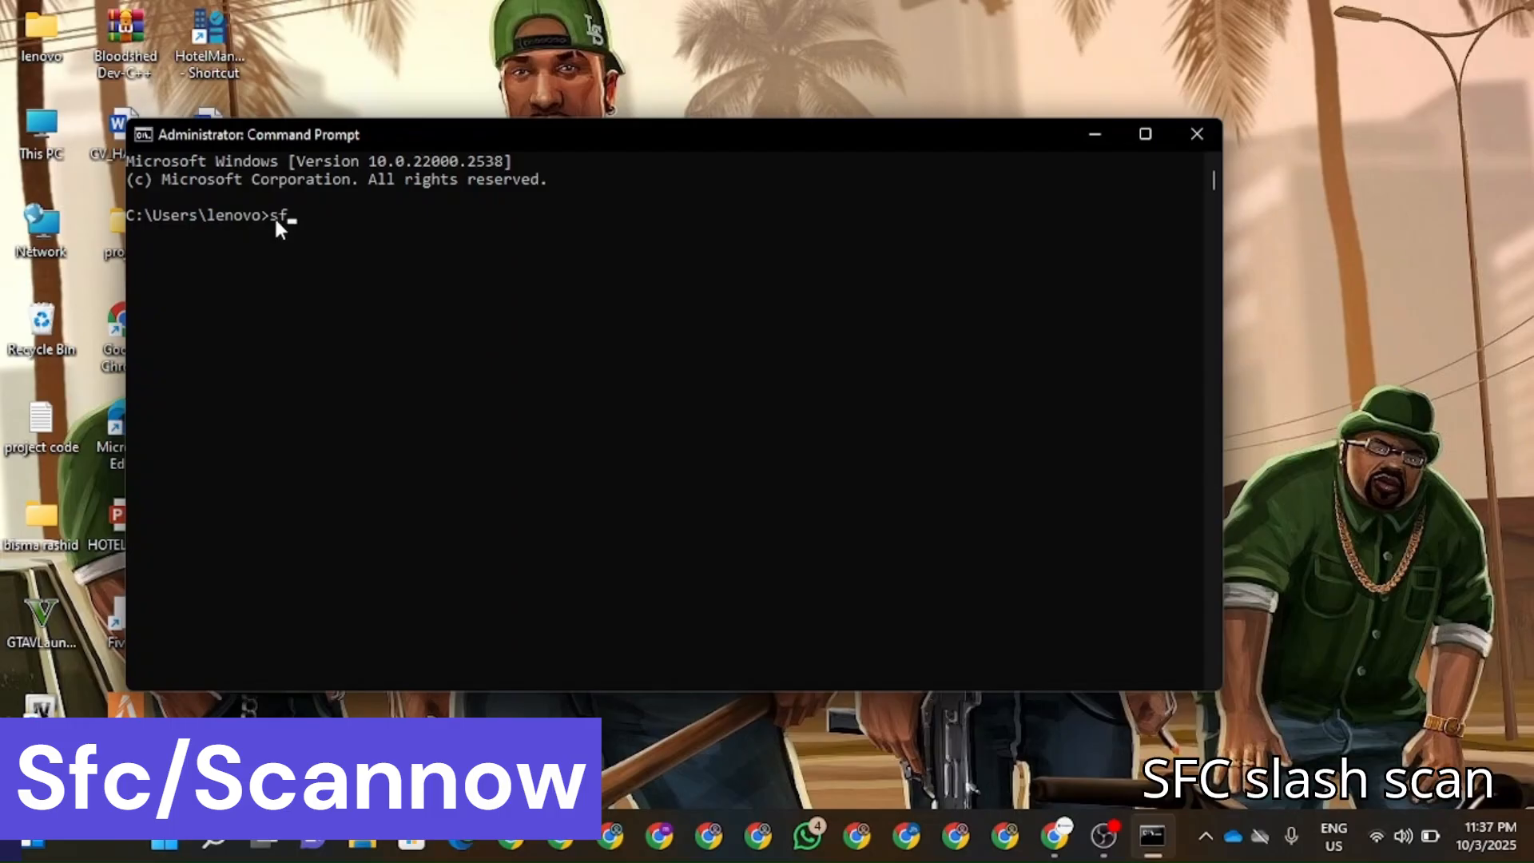
pyautogui.write('c/scam')
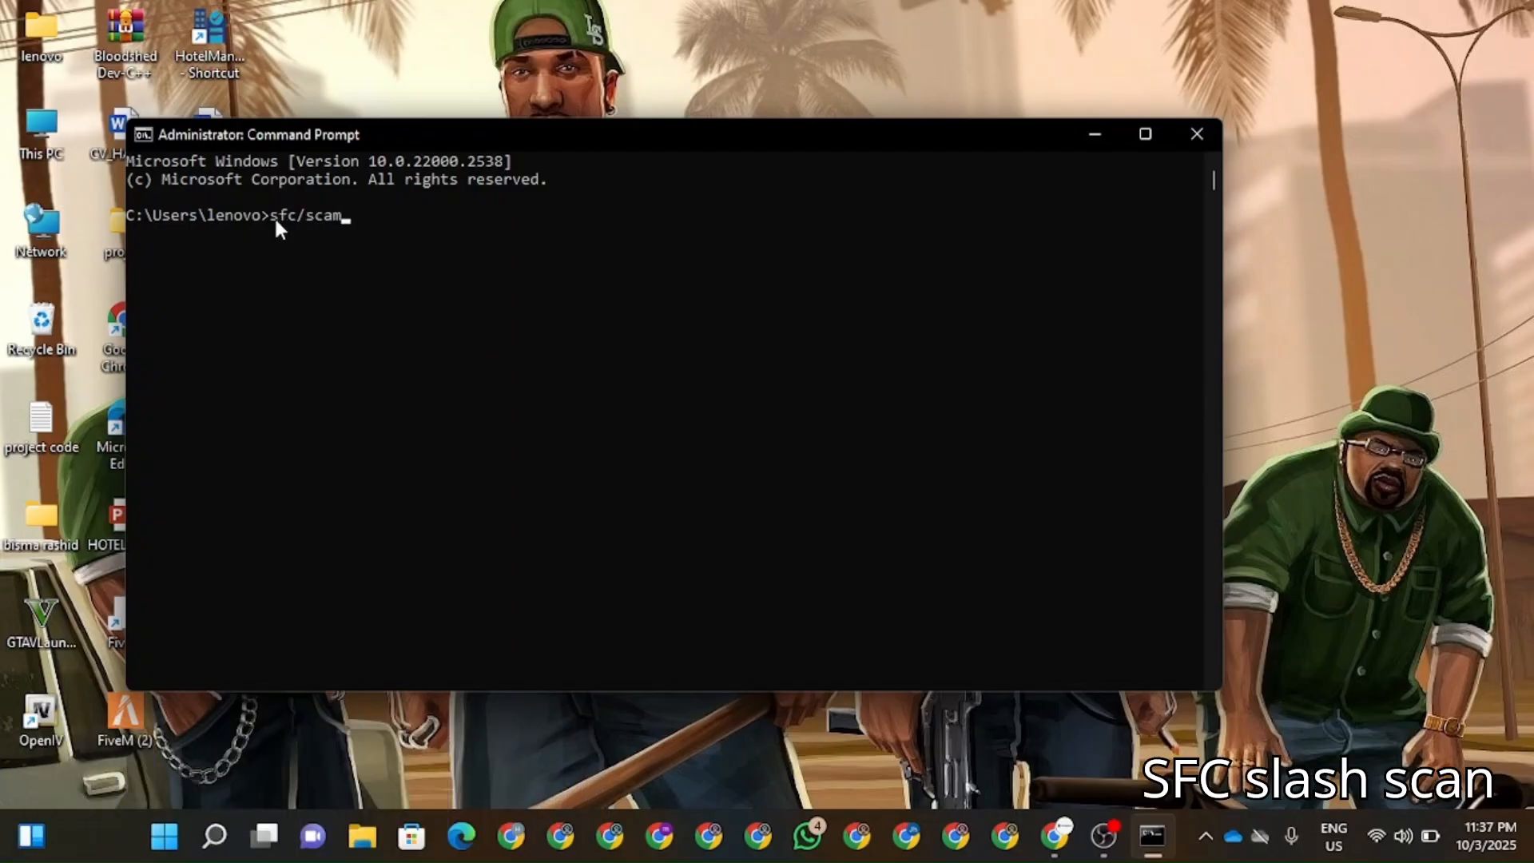
pyautogui.press('Backspace')
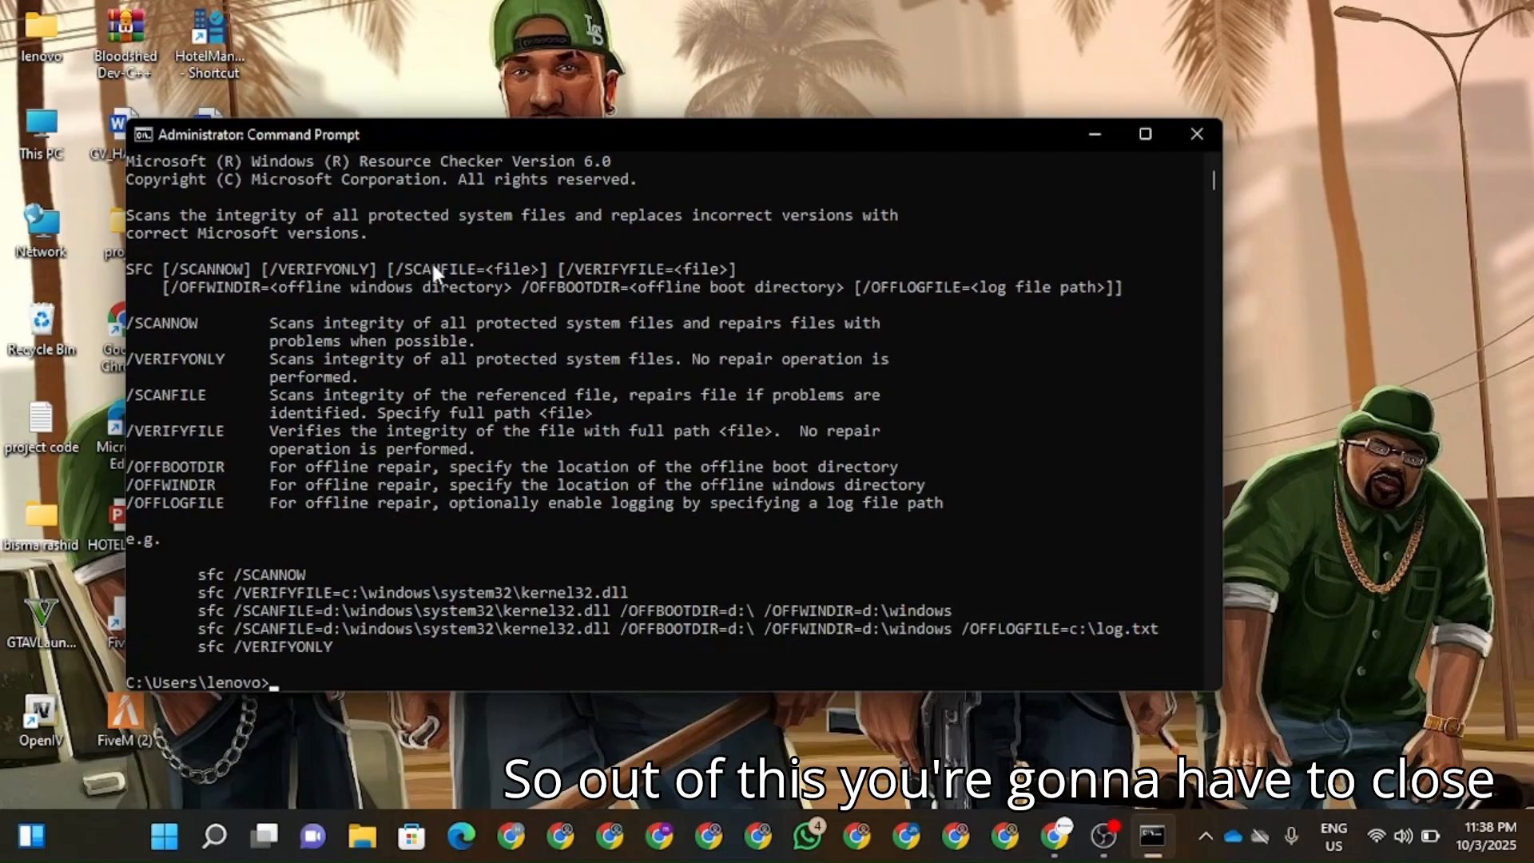
pyautogui.moveTo(1197, 134)
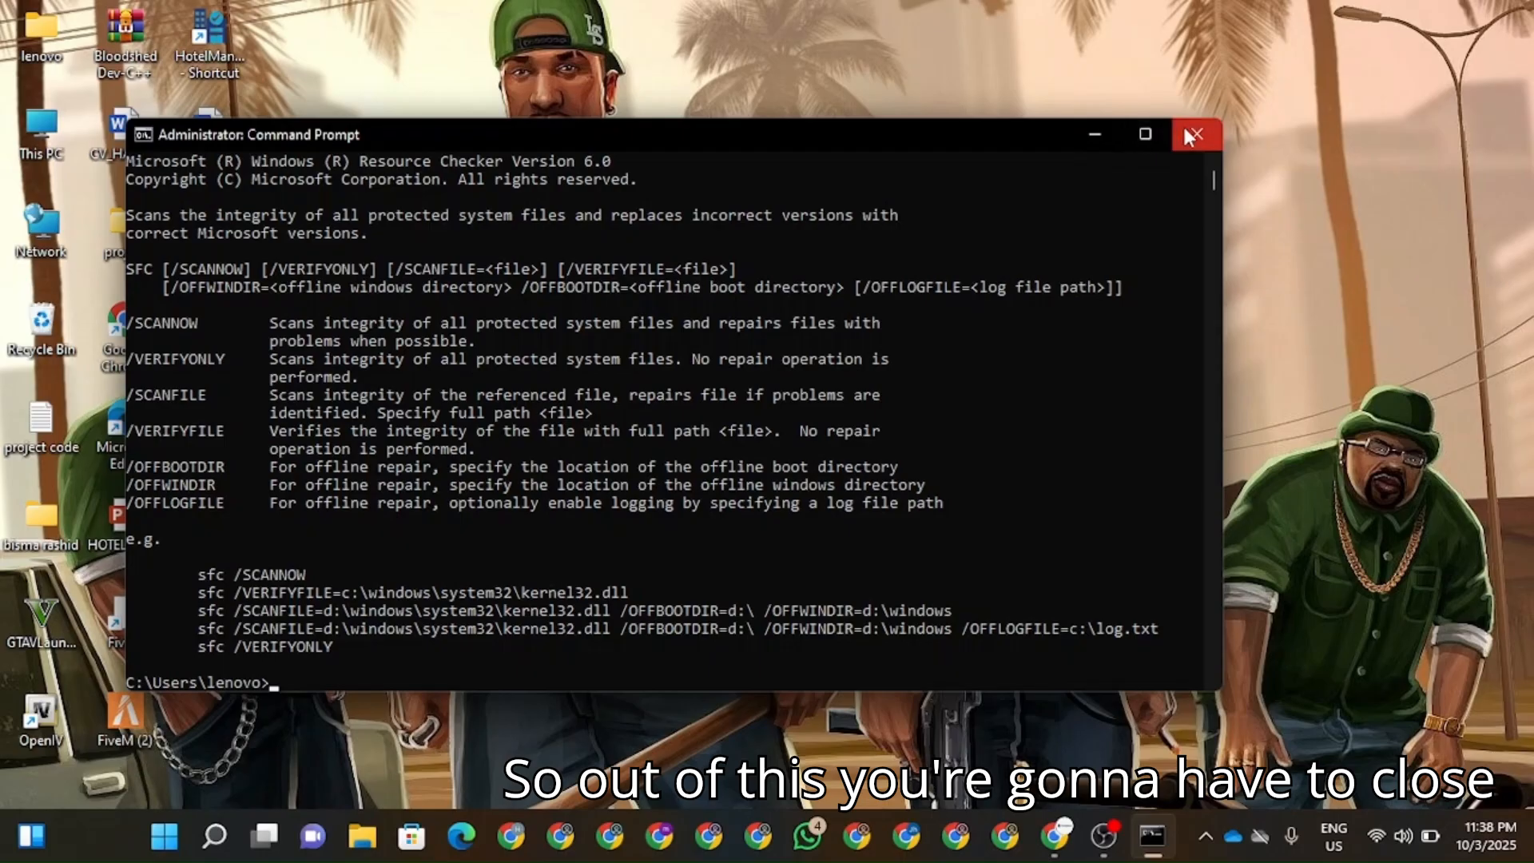
pyautogui.click(1195, 134)
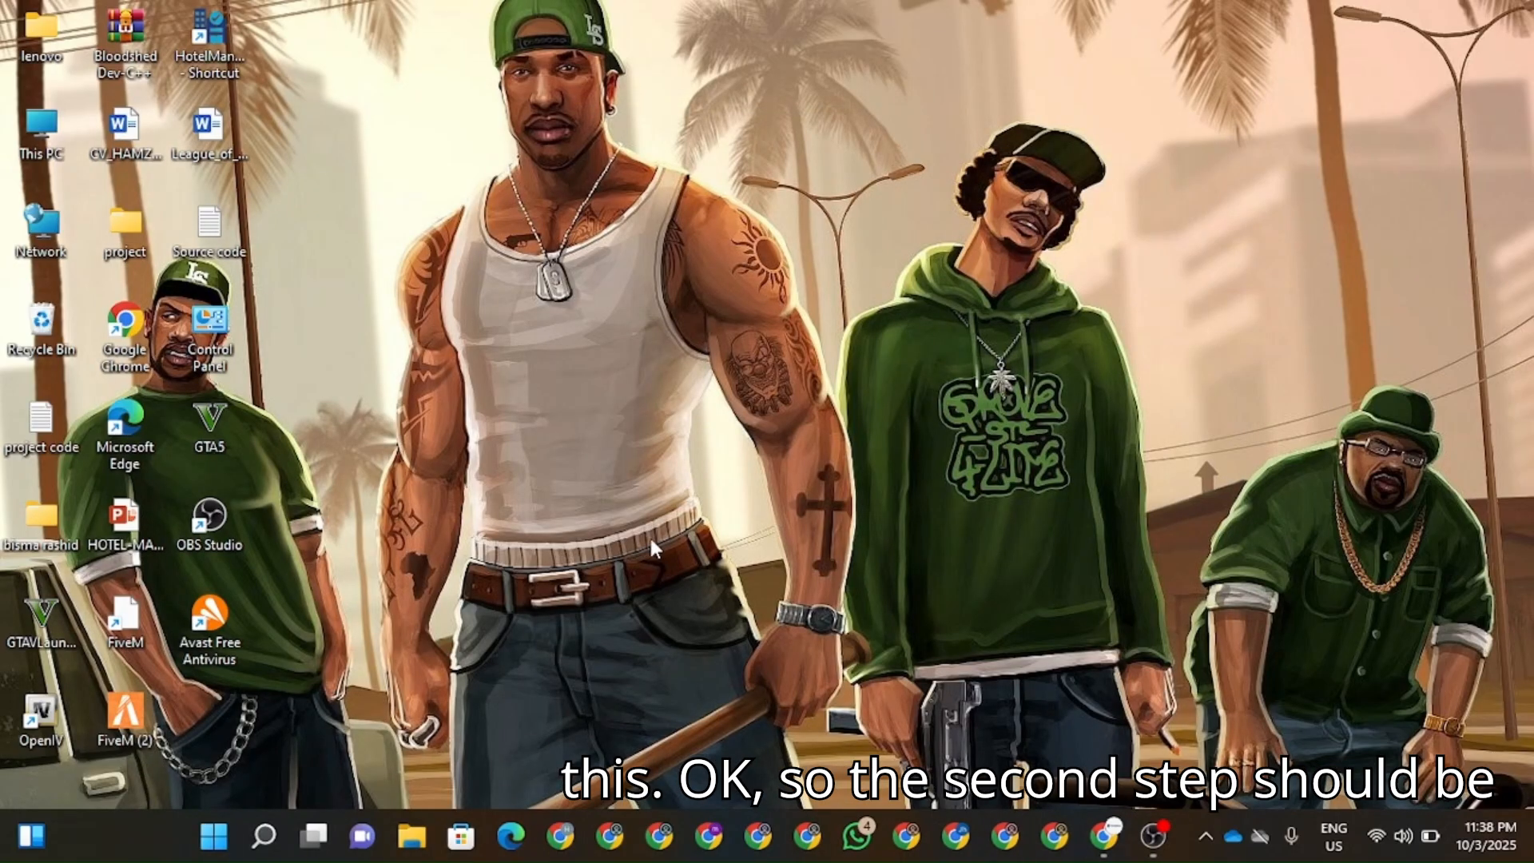
# Step: Launch optionalfeatures via Run, enable .NET Framework 3.5 and 4.8 Advanced Services, and apply
pyautogui.click(212, 836)
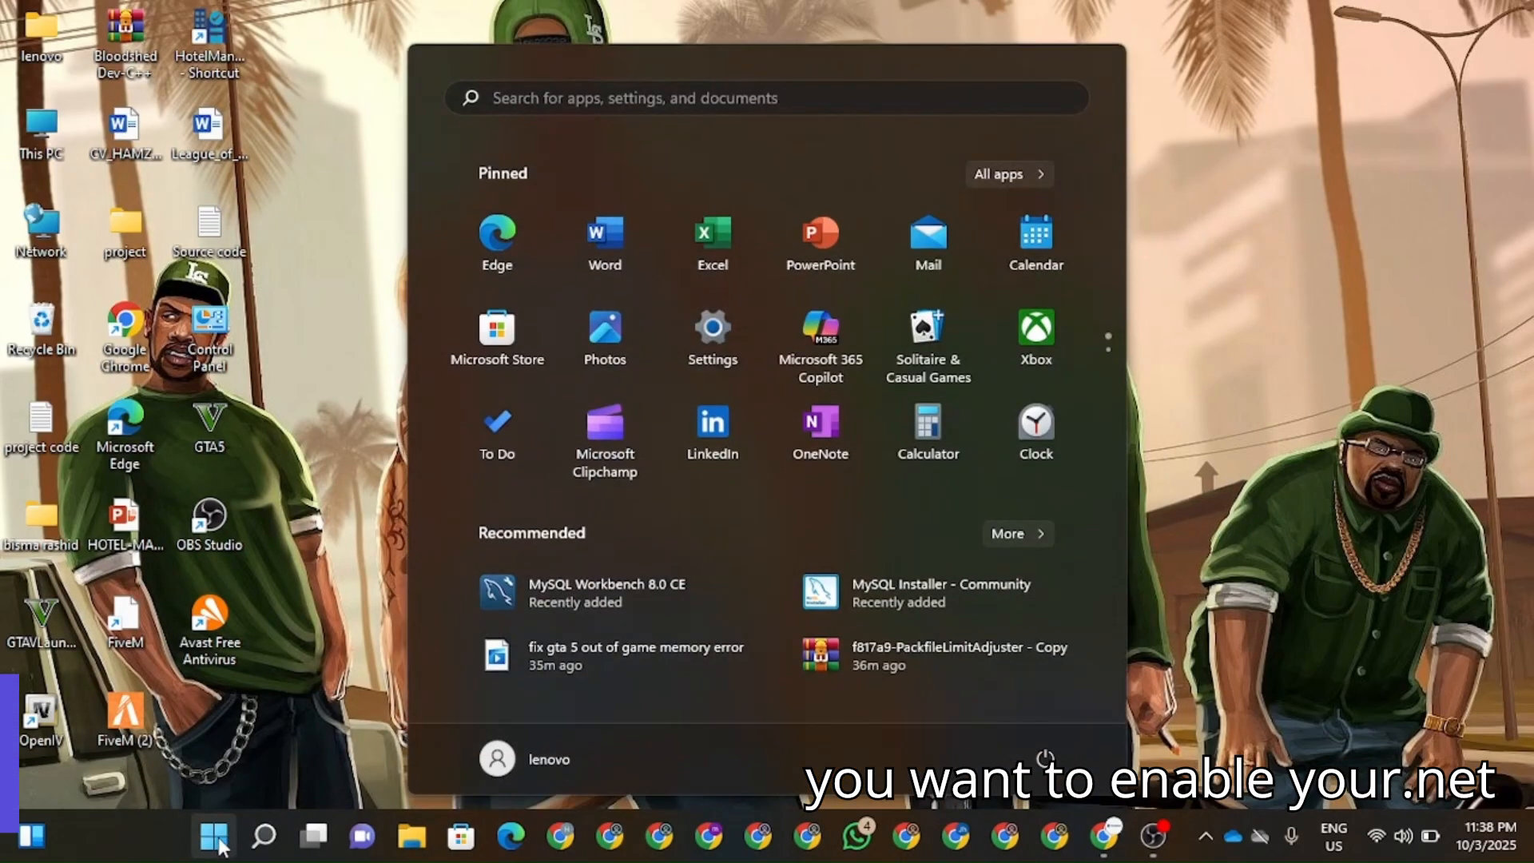
pyautogui.write('run')
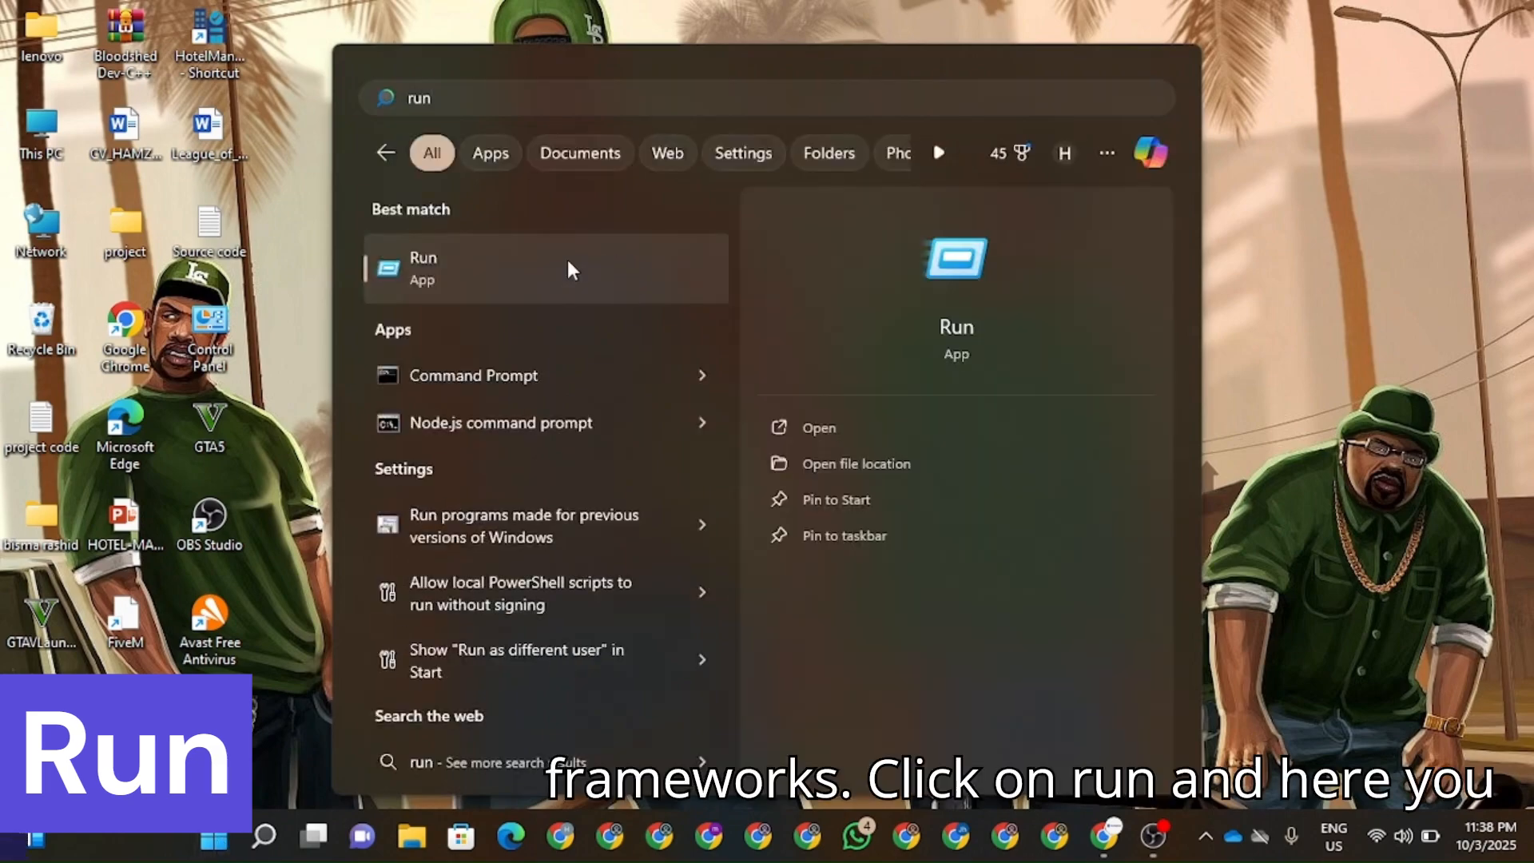
pyautogui.write('op')
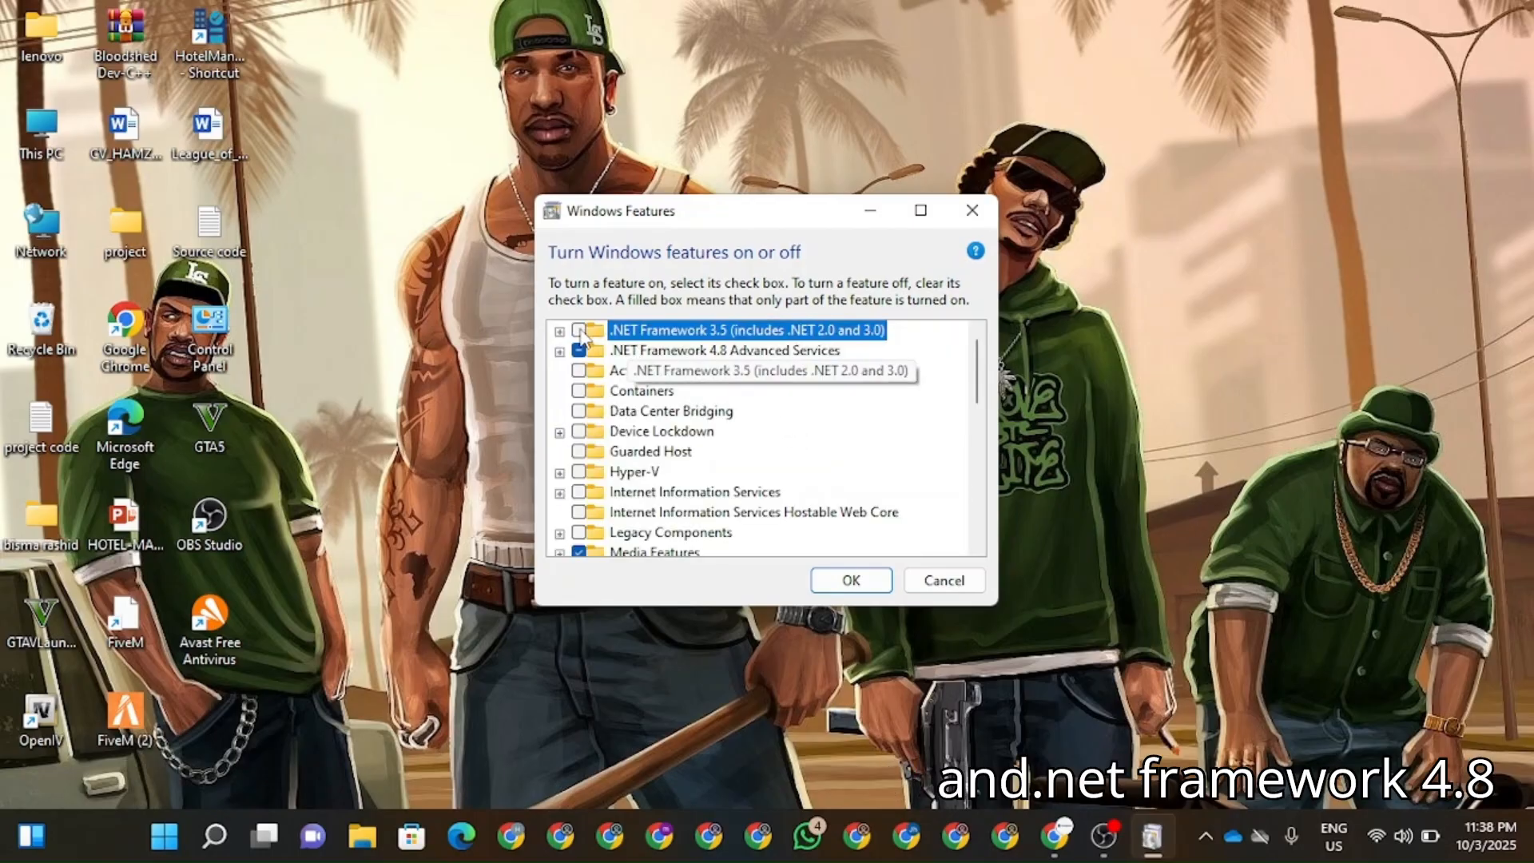
pyautogui.click(588, 329)
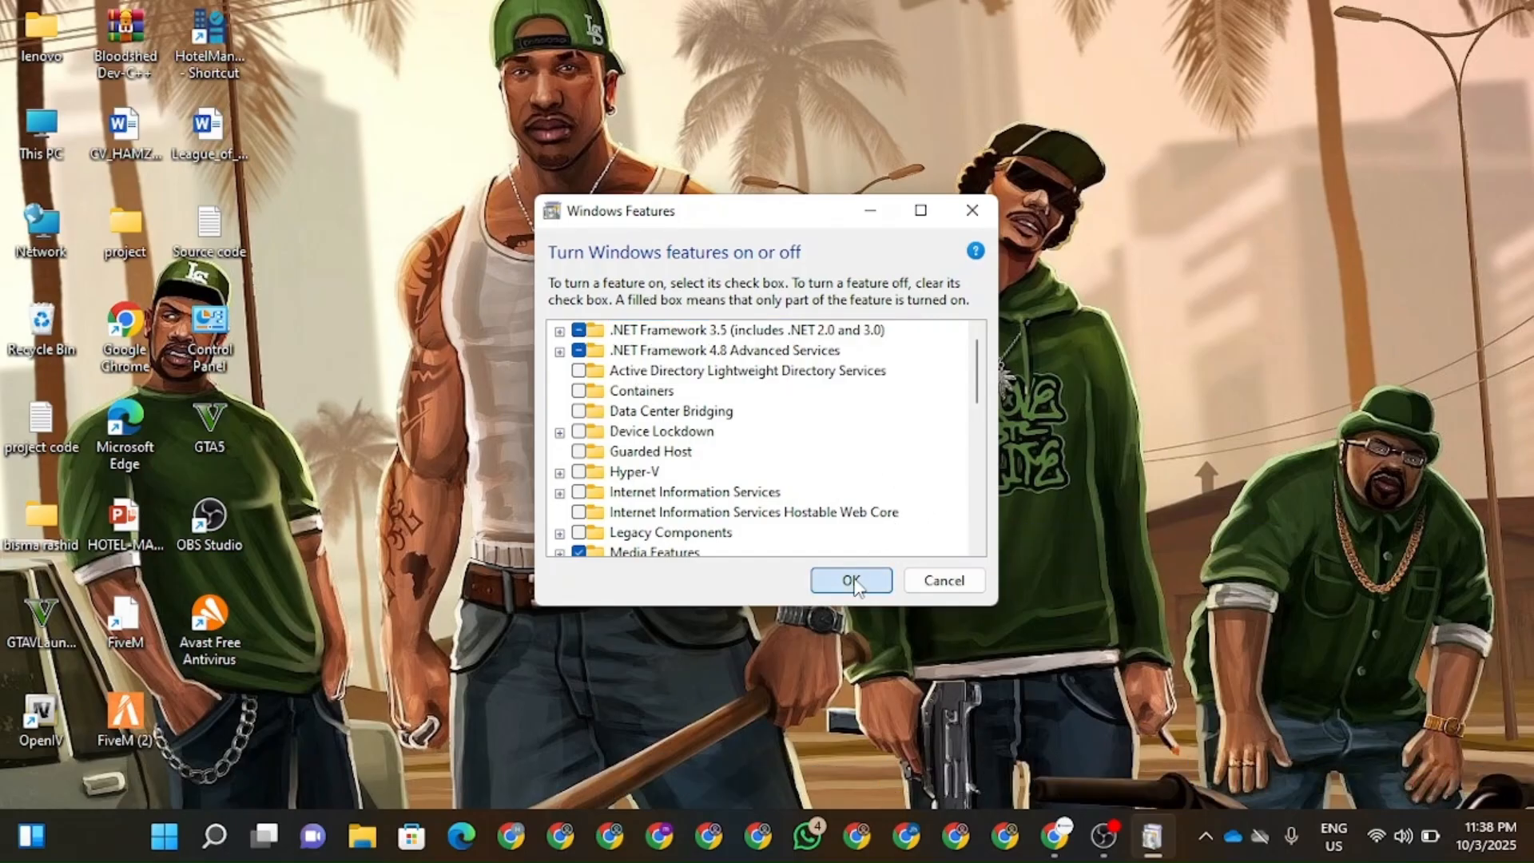
pyautogui.click(848, 579)
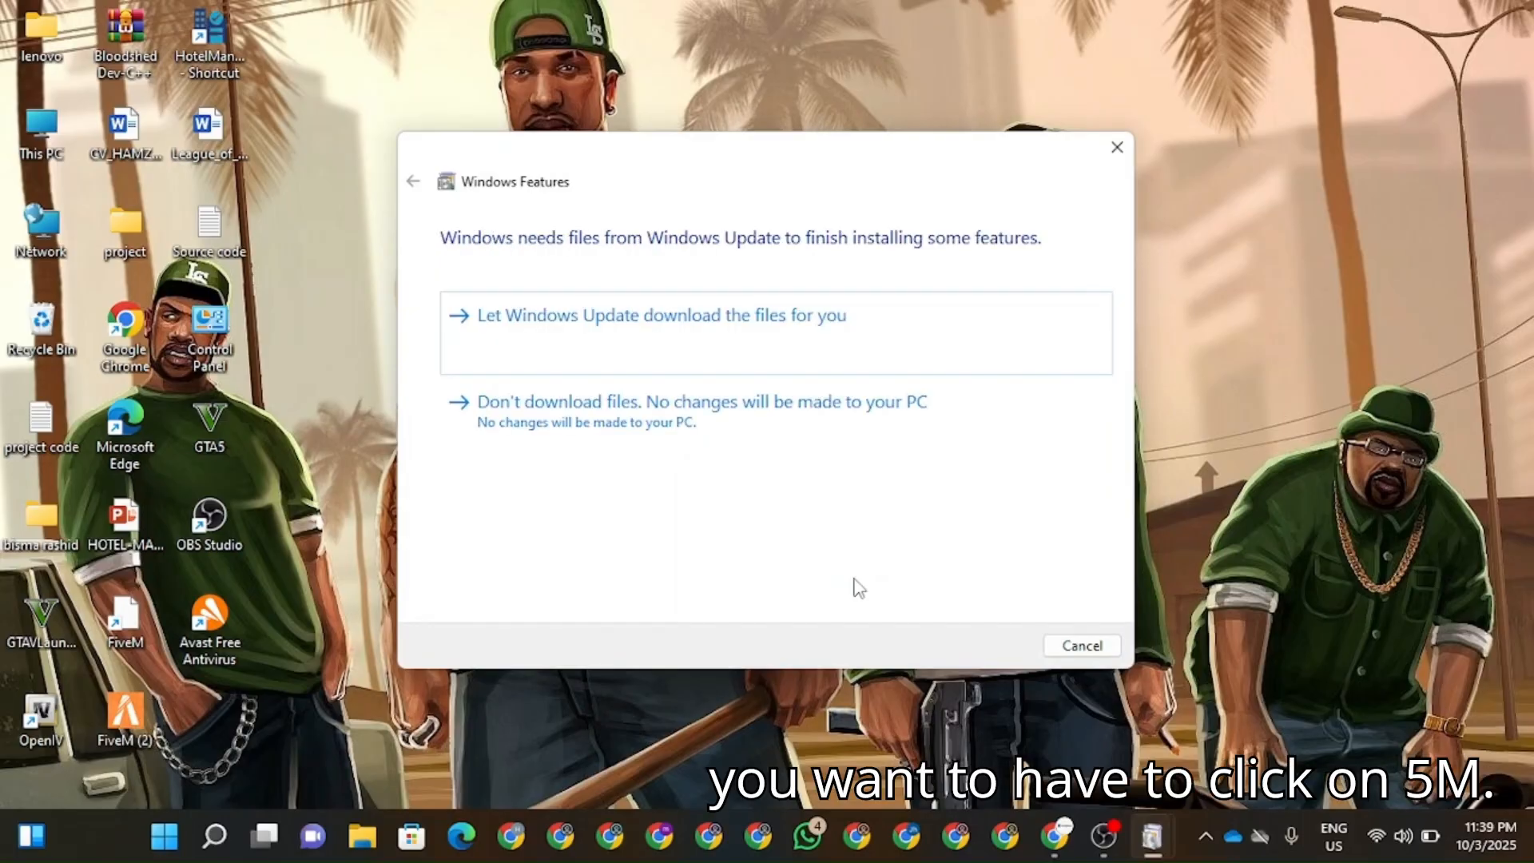
pyautogui.moveTo(189, 730)
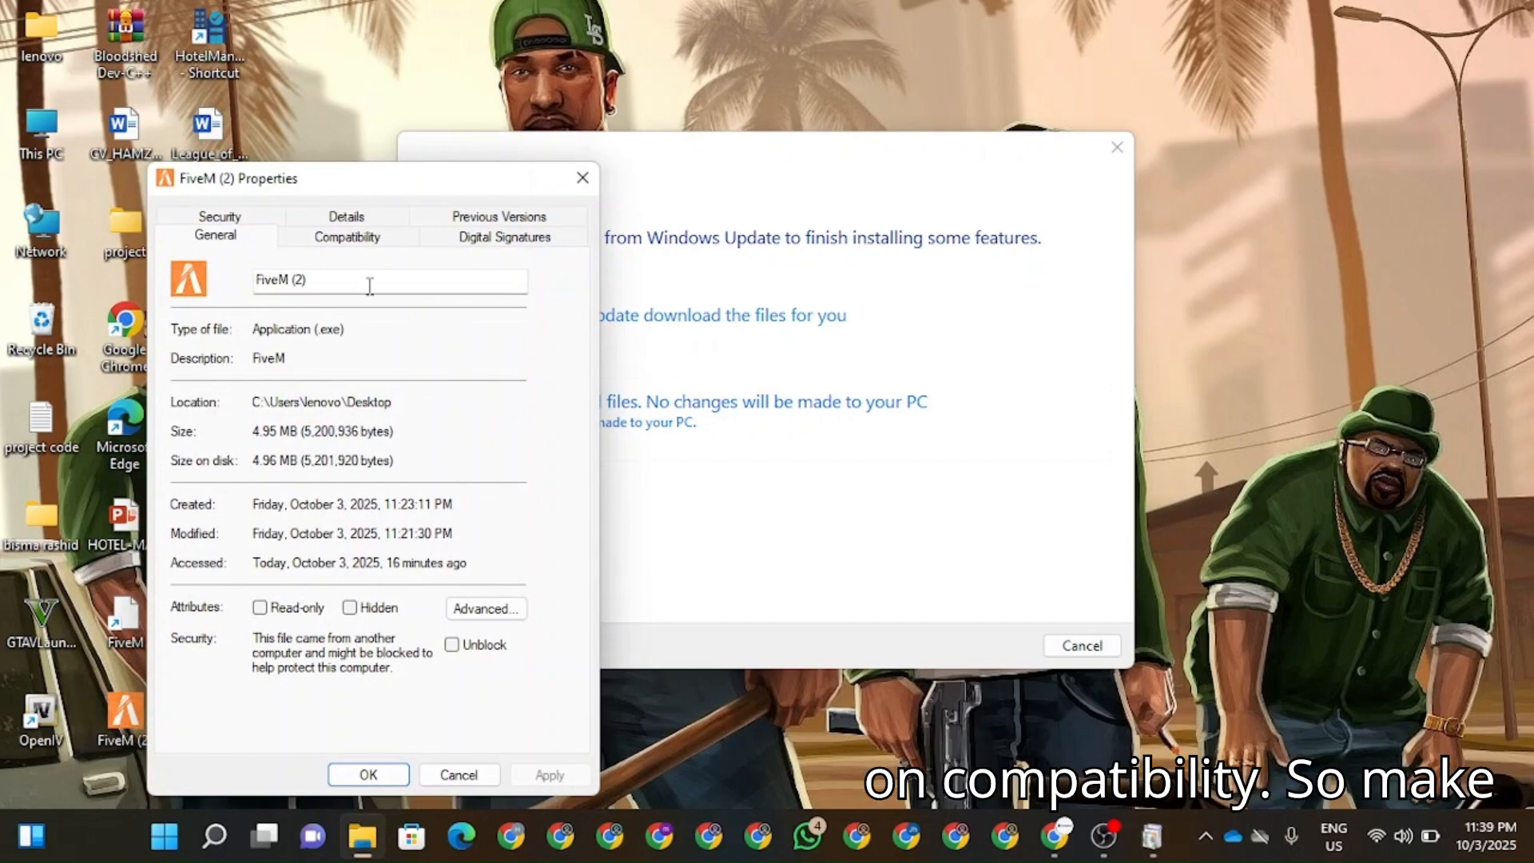
# Step: In FiveM's Compatibility settings, enable Run as administrator and Override high DPI scaling
pyautogui.click(347, 237)
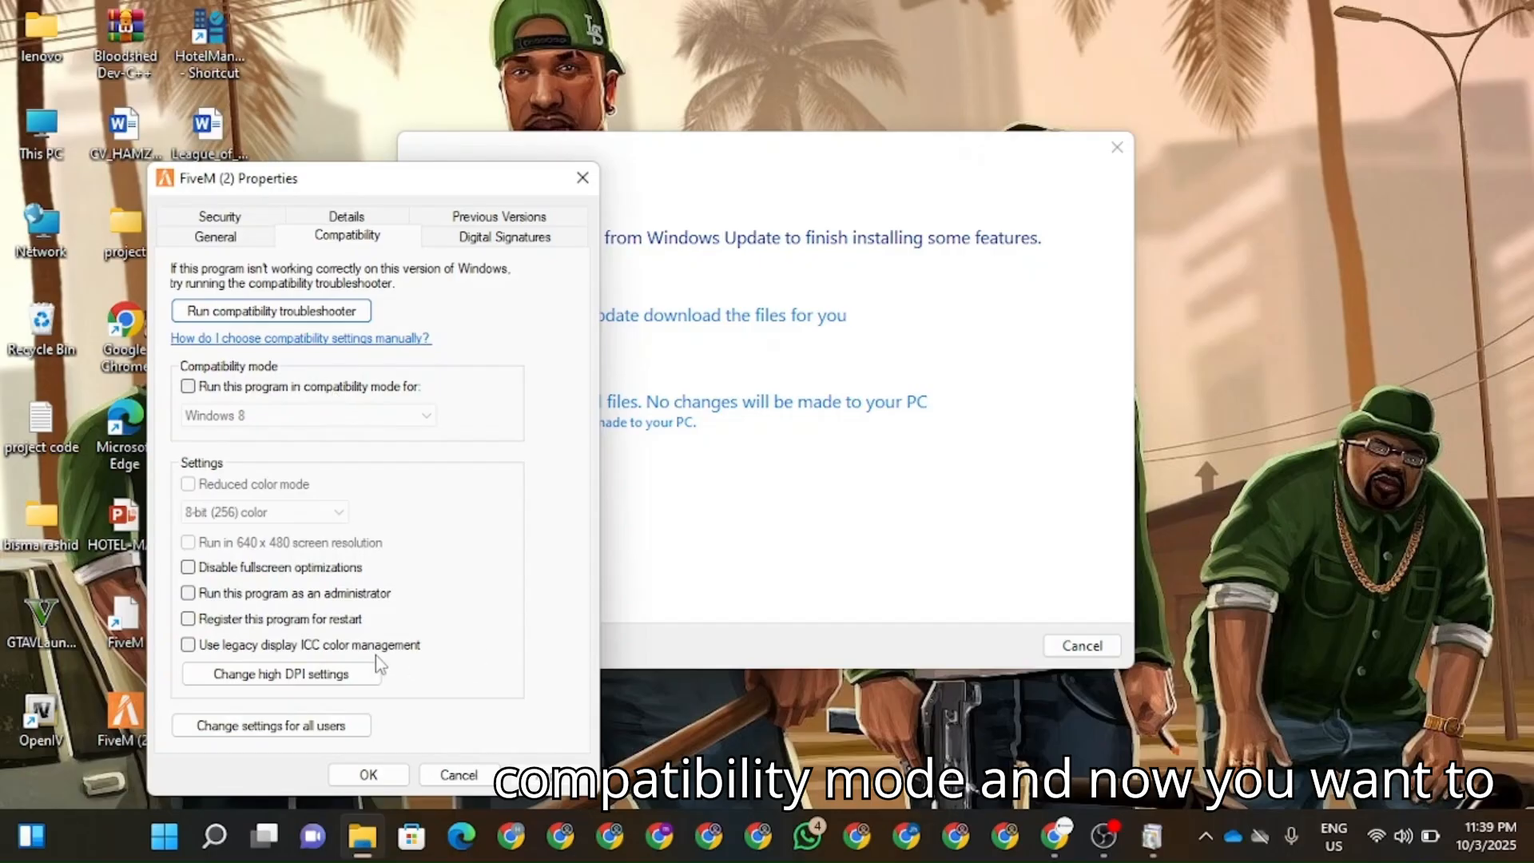
pyautogui.click(189, 593)
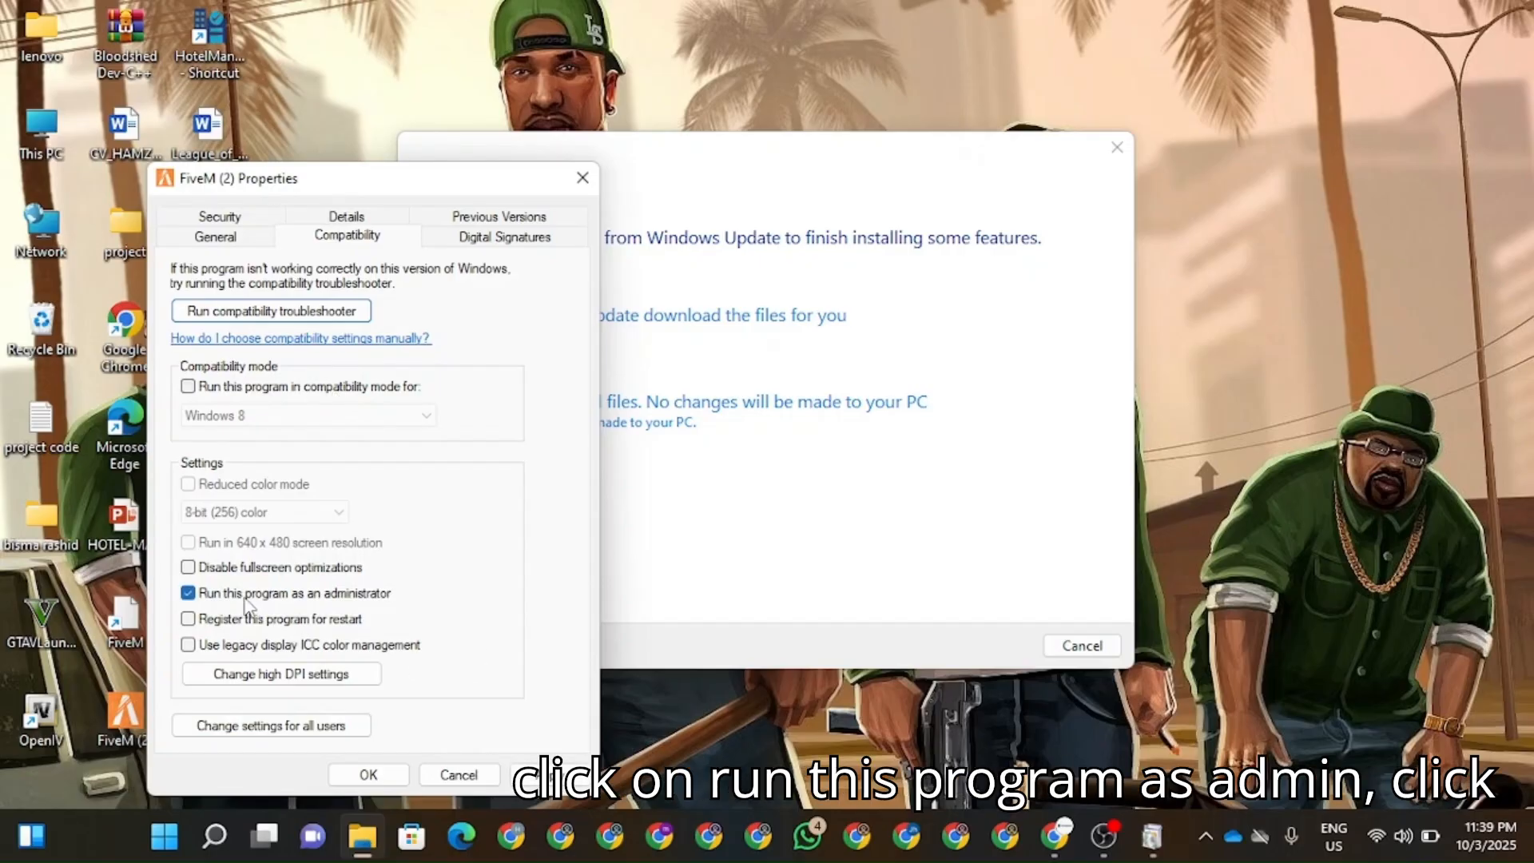
pyautogui.click(281, 672)
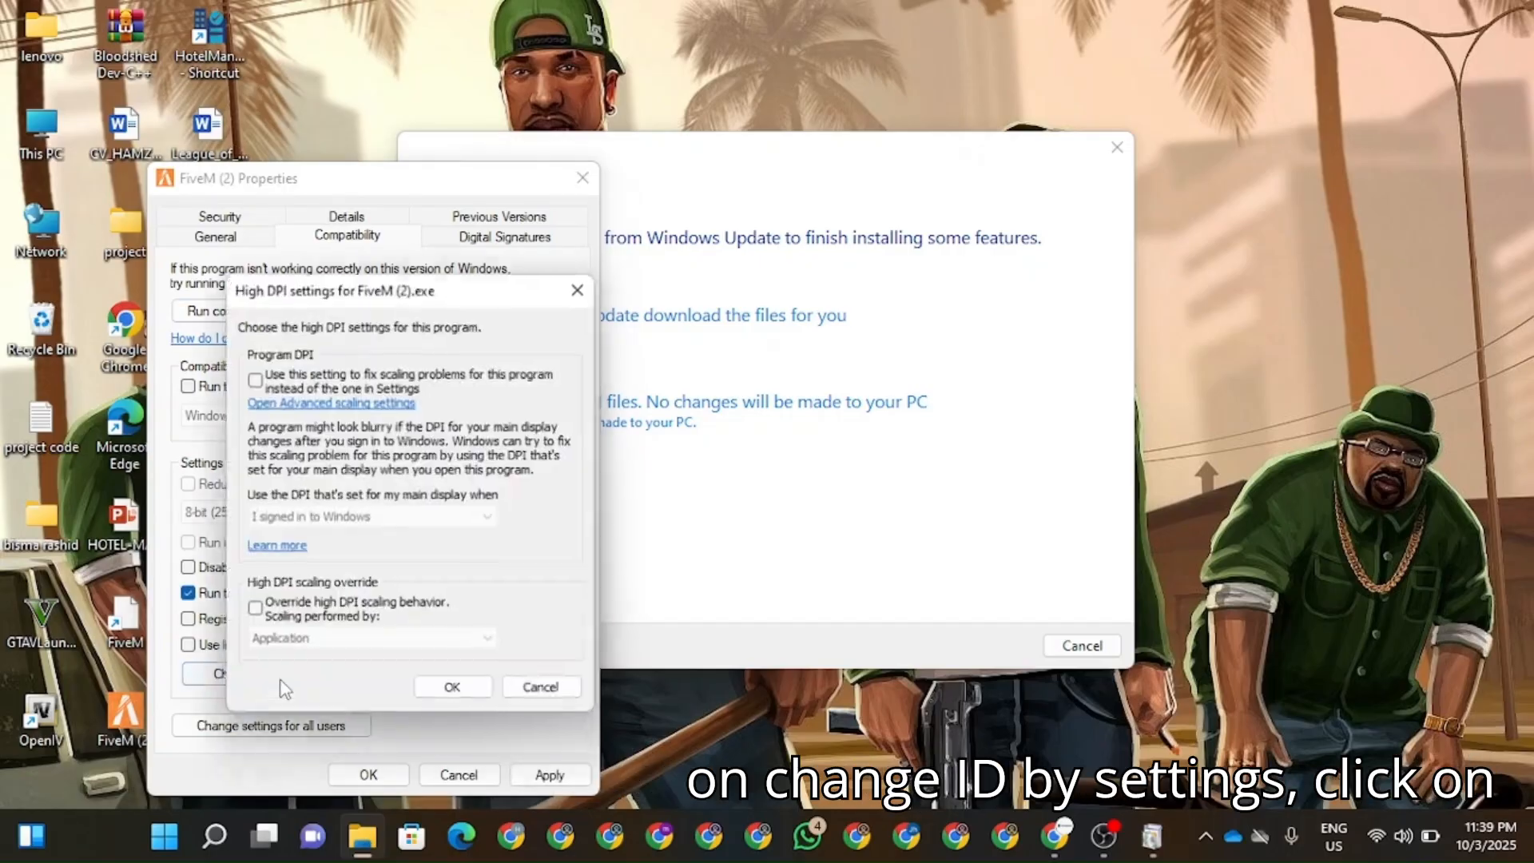
pyautogui.click(254, 612)
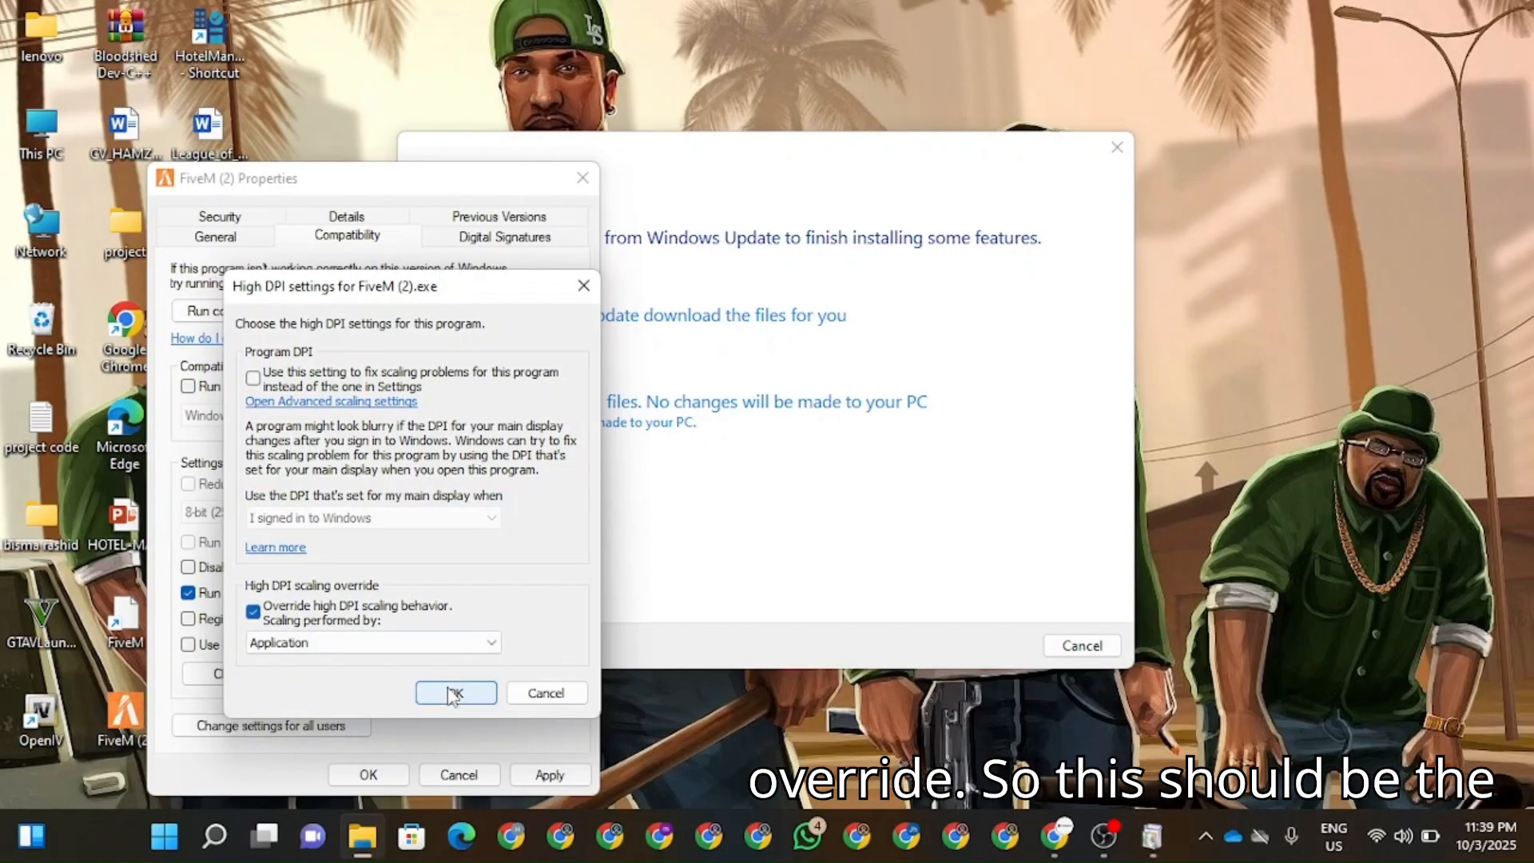
pyautogui.click(455, 692)
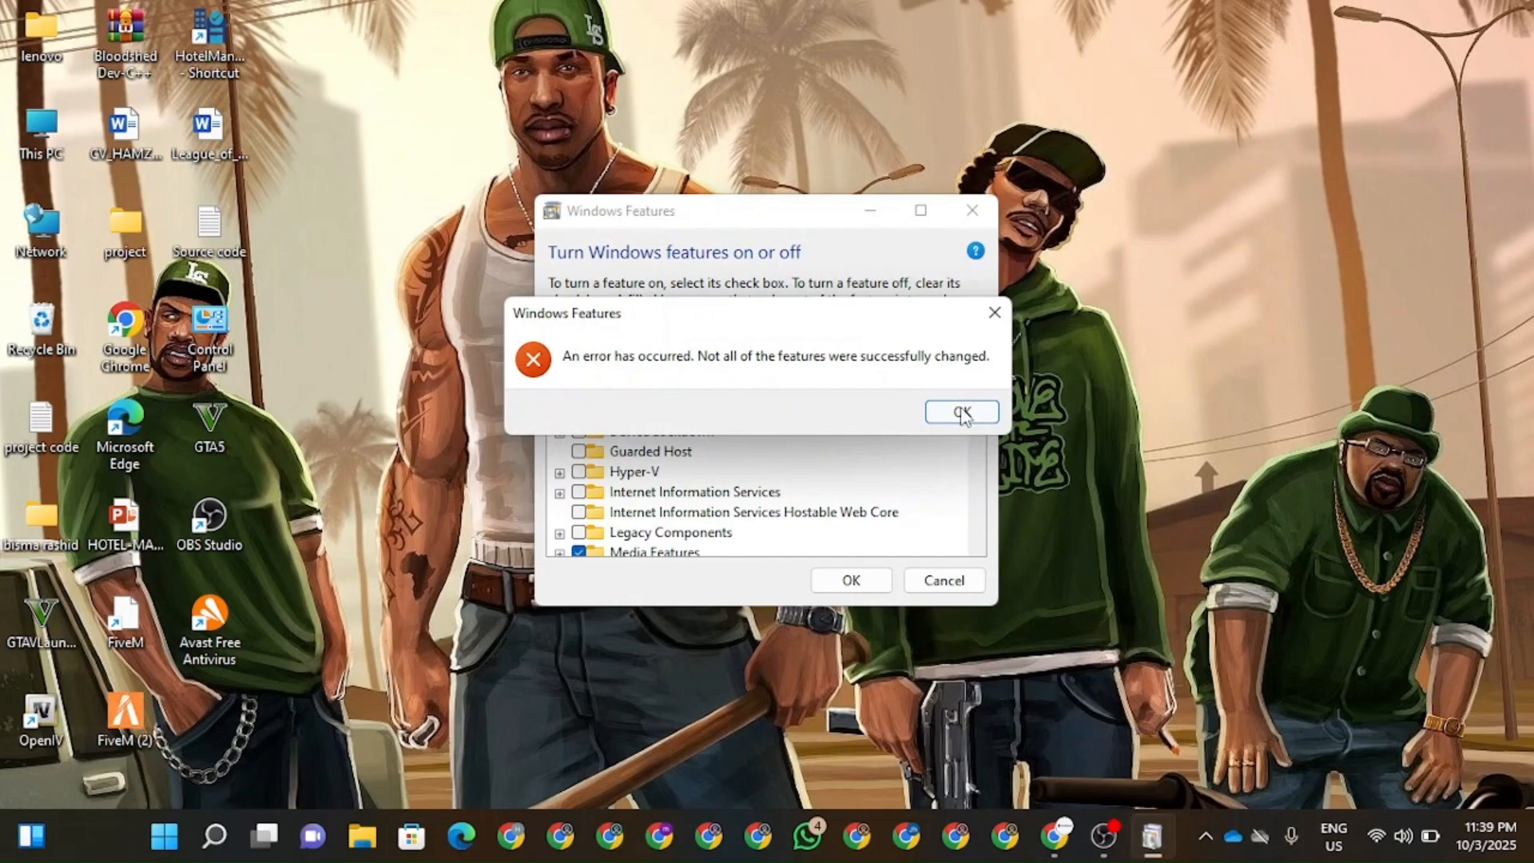
# Step: Dismiss the feature install error and open %APPDATA% Roaming via the Run dialog
pyautogui.click(960, 410)
pyautogui.write('run')
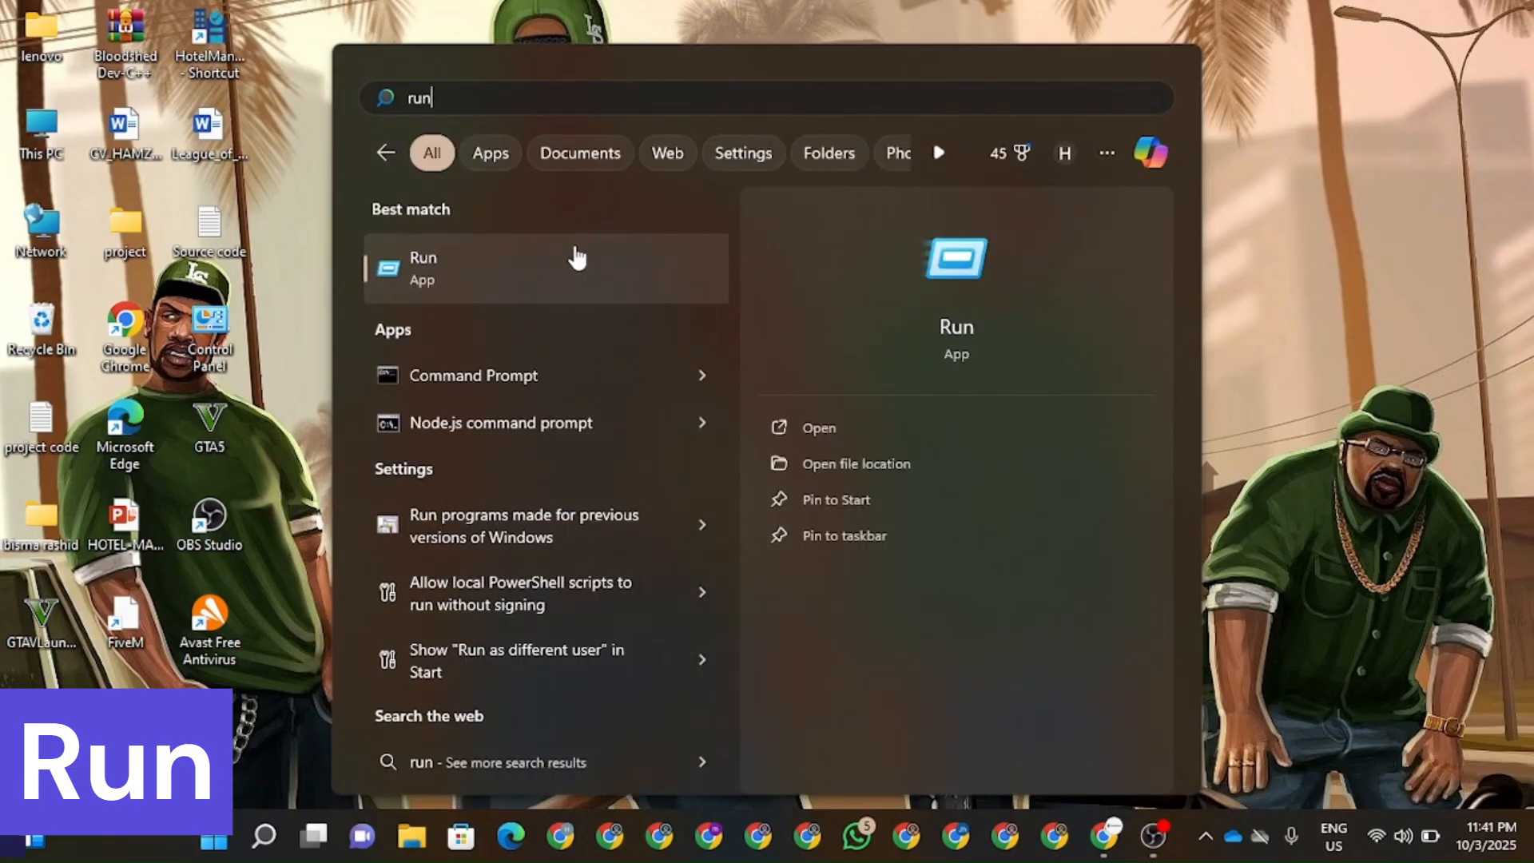
pyautogui.click(422, 268)
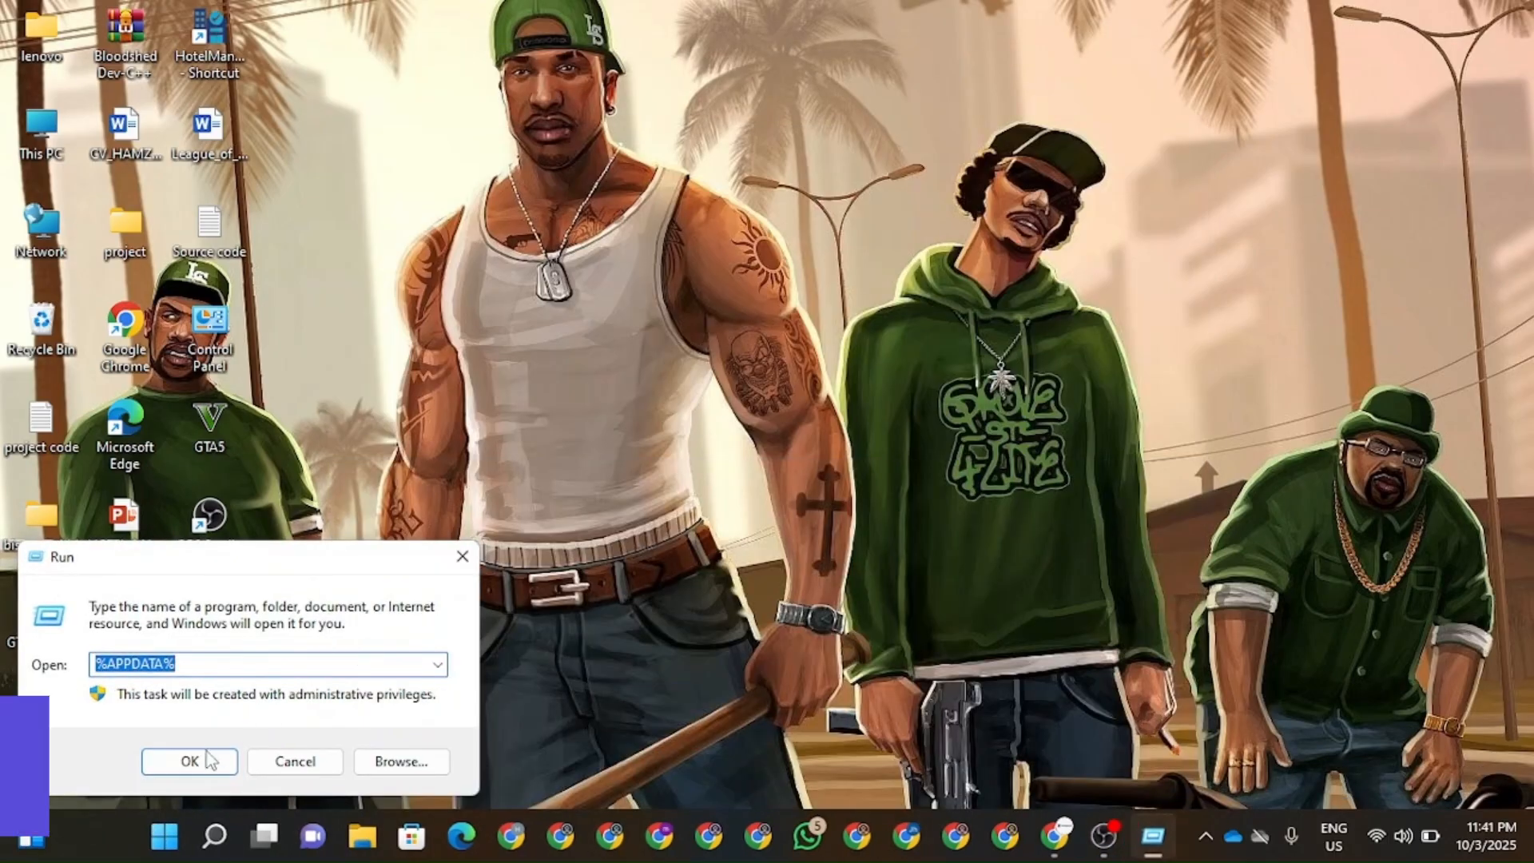
pyautogui.click(189, 760)
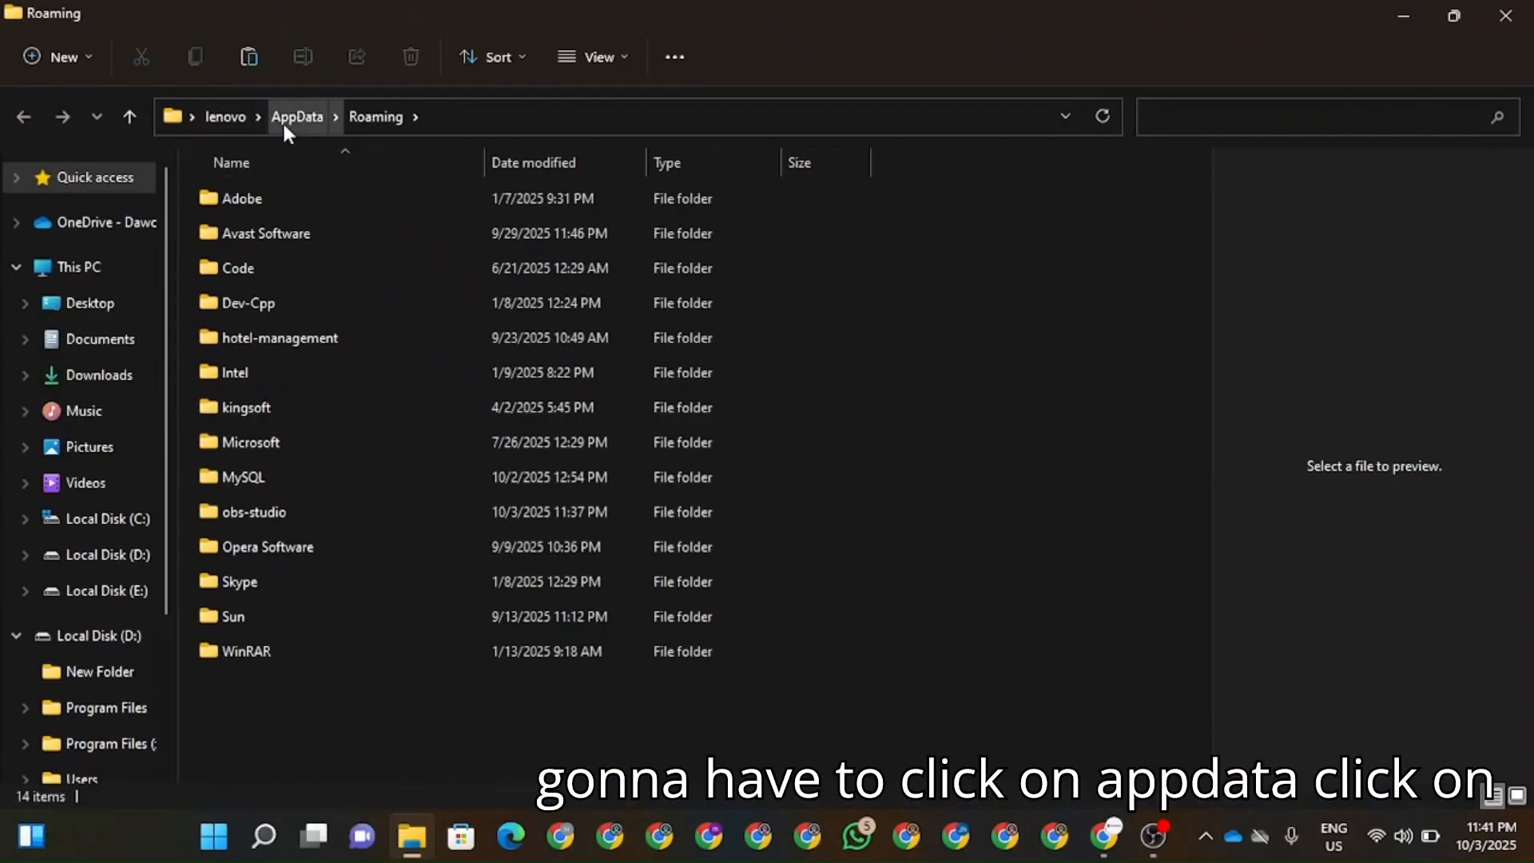
# Step: Navigate up to AppData, into Local, and bring up actions for the Fivem folder
pyautogui.click(298, 116)
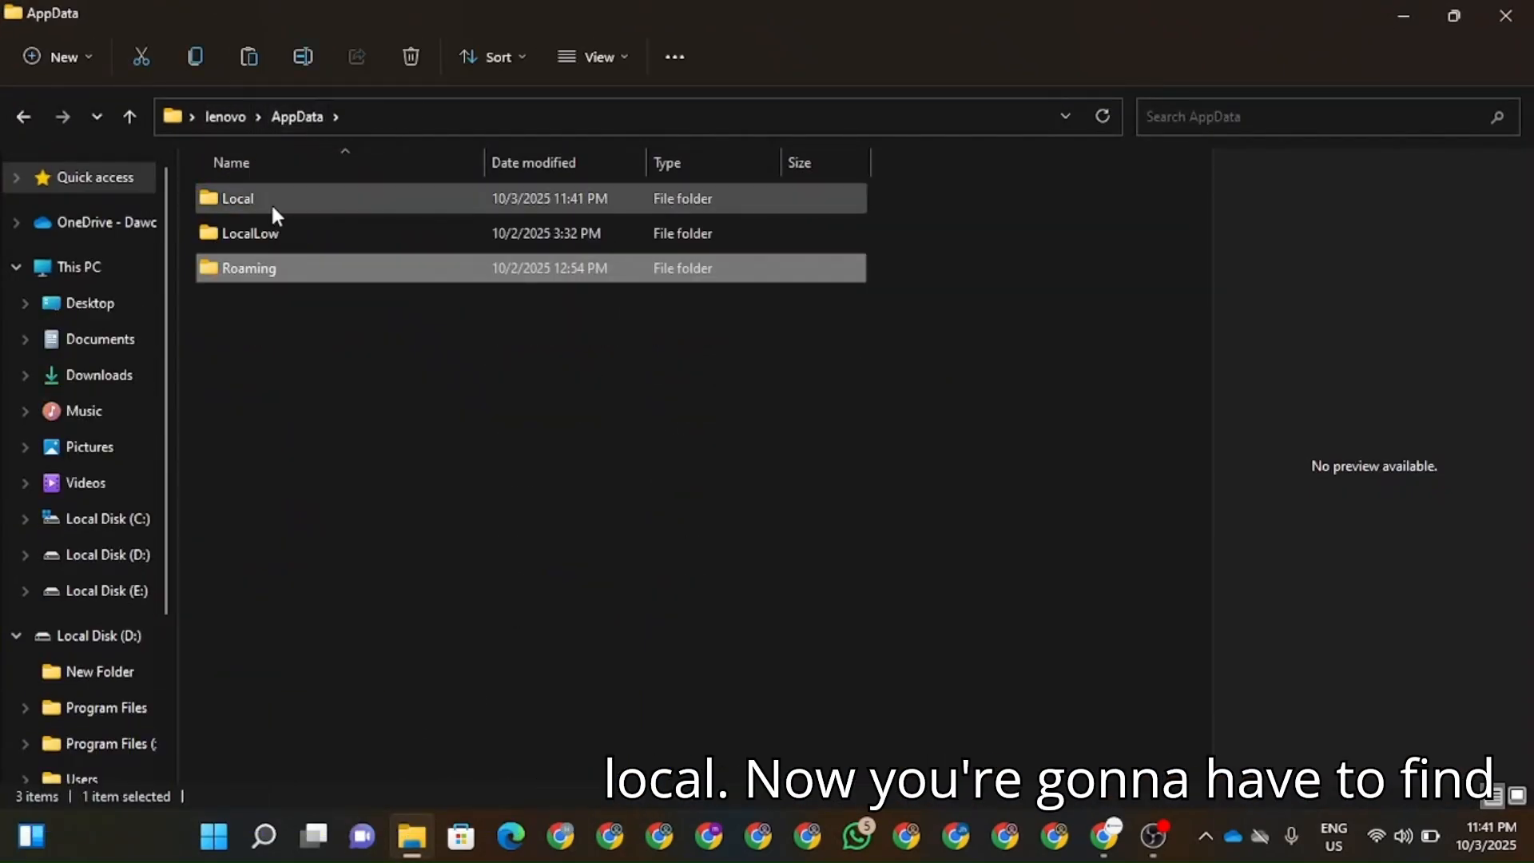
pyautogui.doubleClick(236, 198)
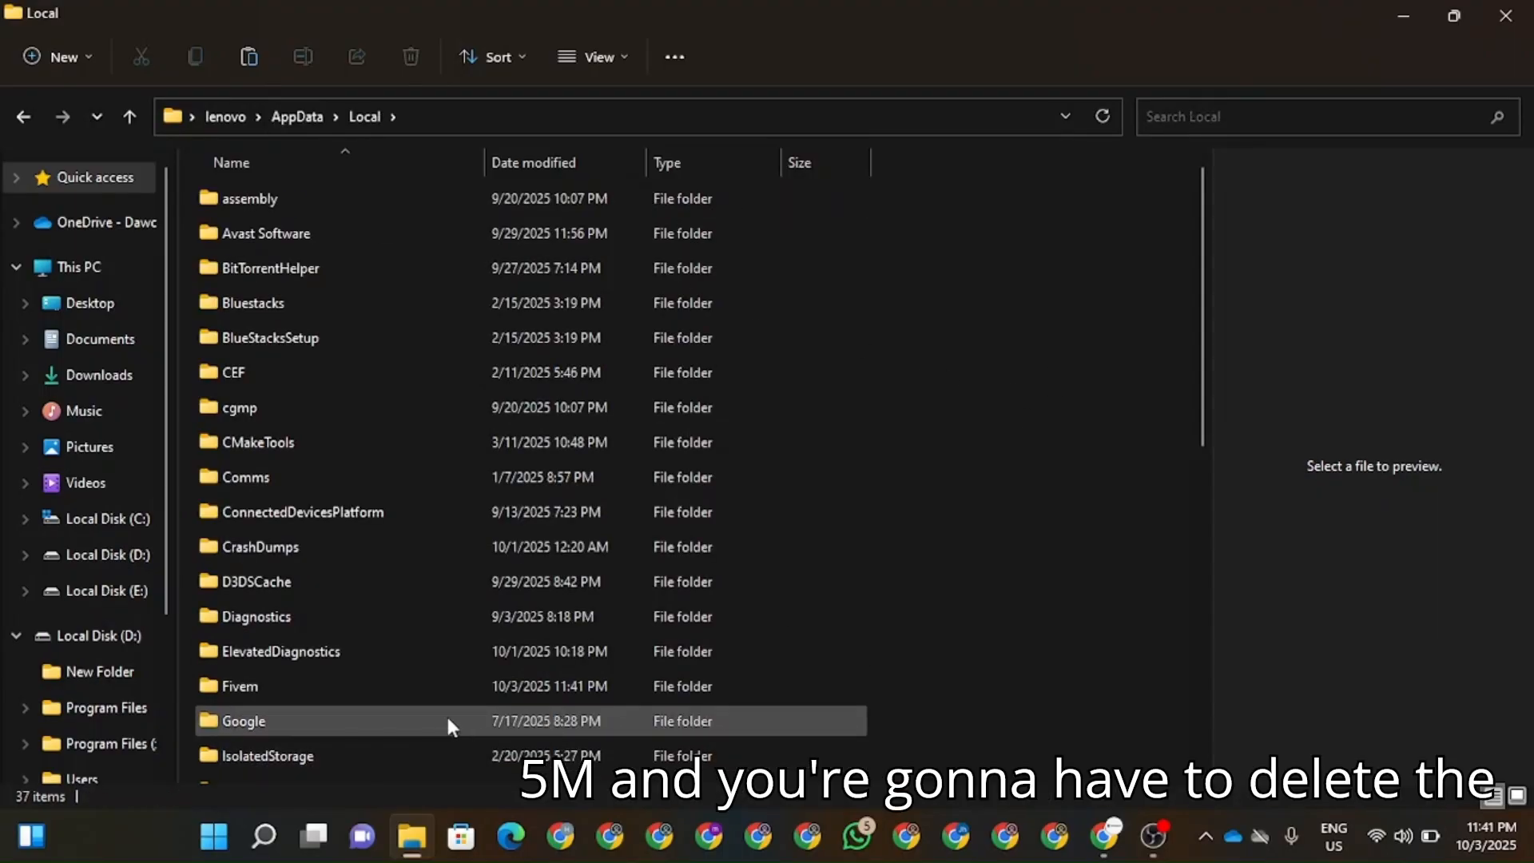
pyautogui.rightClick(239, 685)
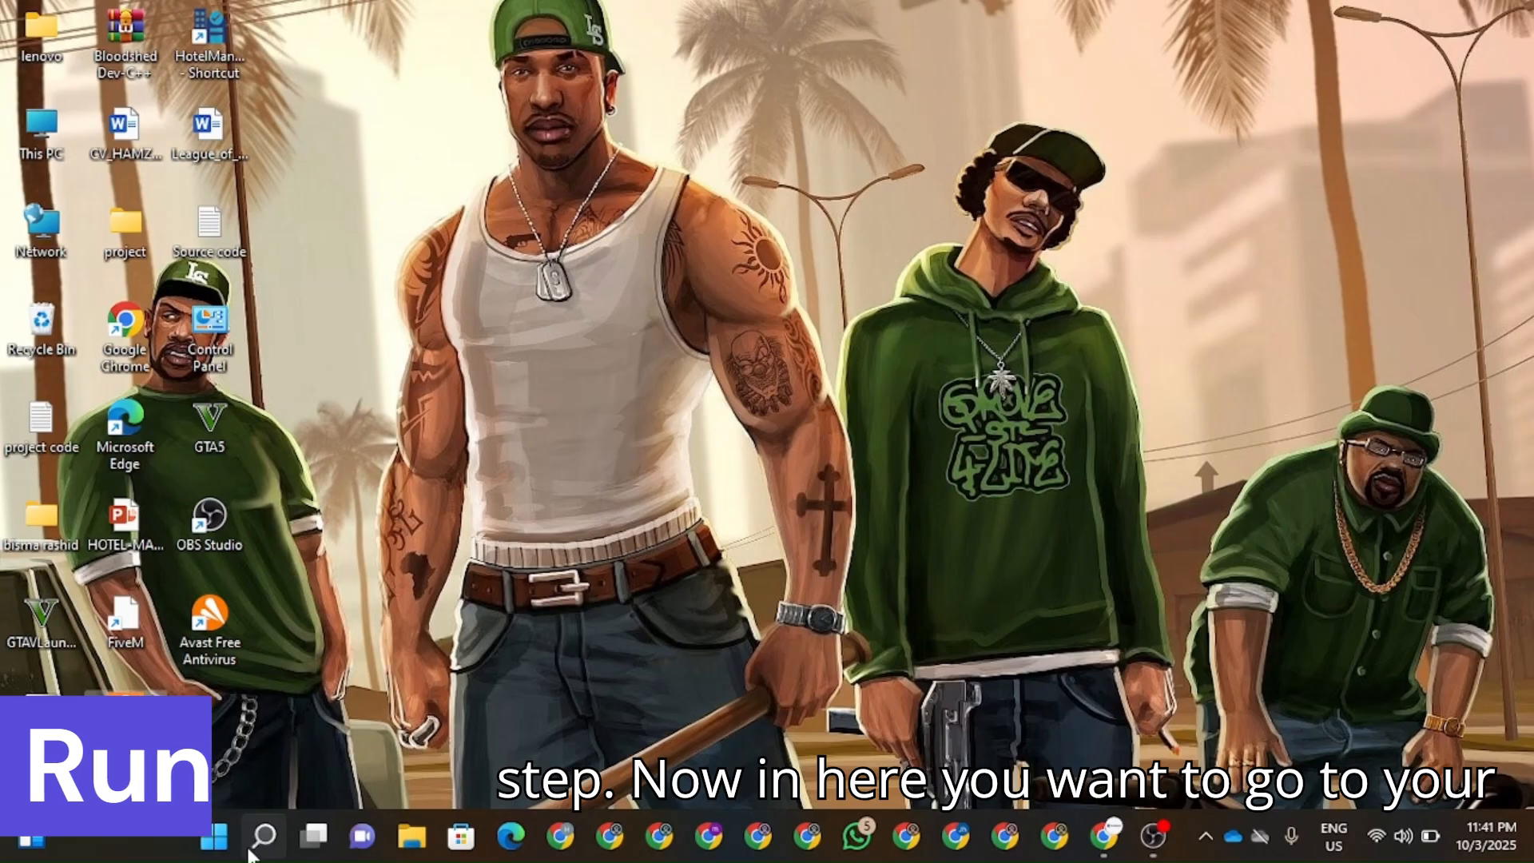
# Step: Launch the Run app from Start search to open the %temp% folder
pyautogui.click(264, 835)
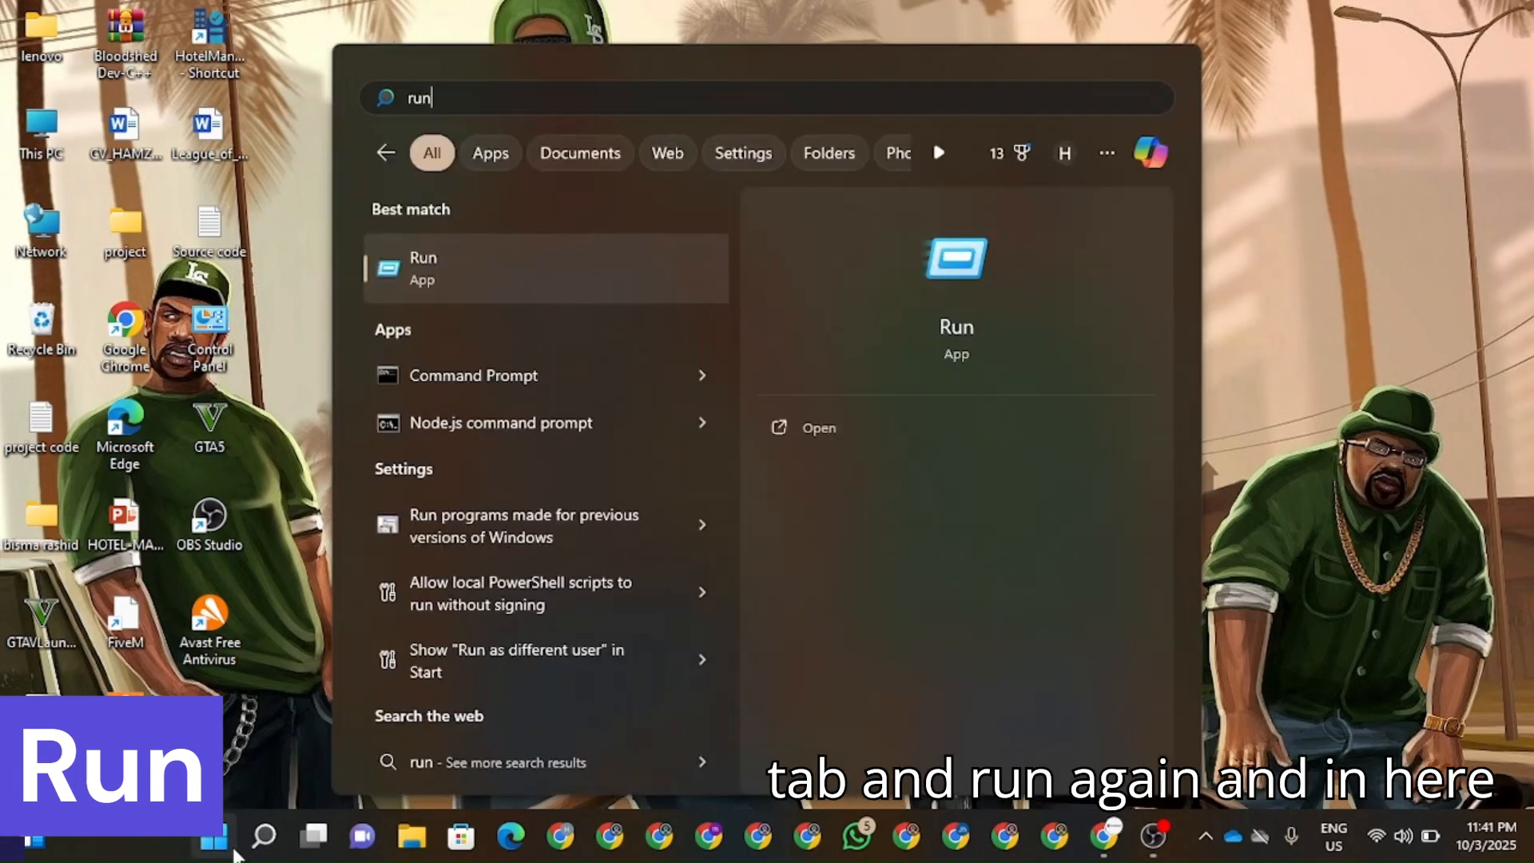
pyautogui.click(421, 268)
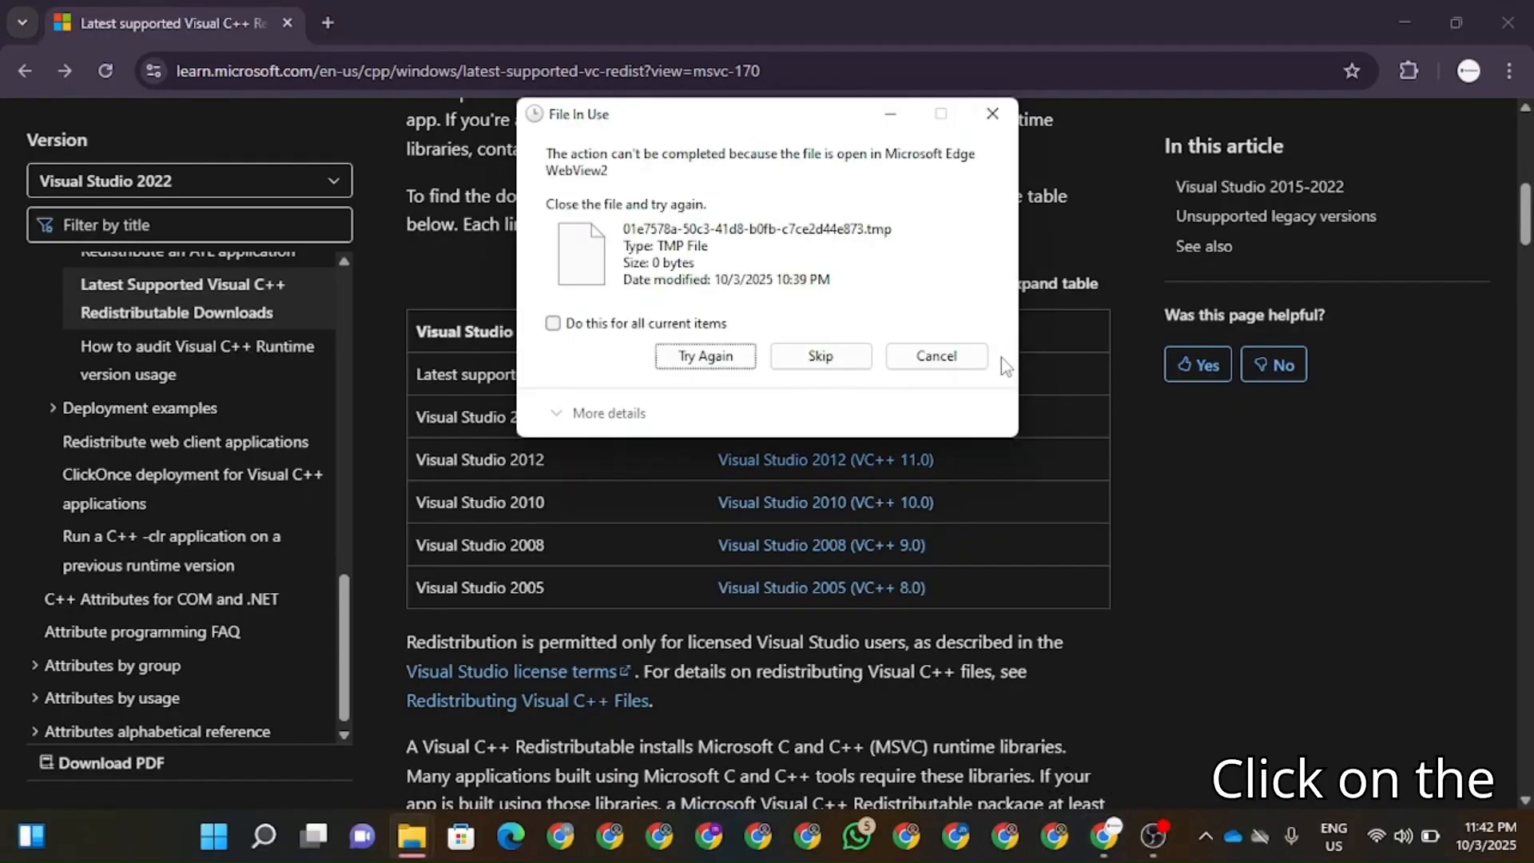
# Step: Skip the in-use temp file and jump to the latest supported Visual C++ redistributable links
pyautogui.click(819, 355)
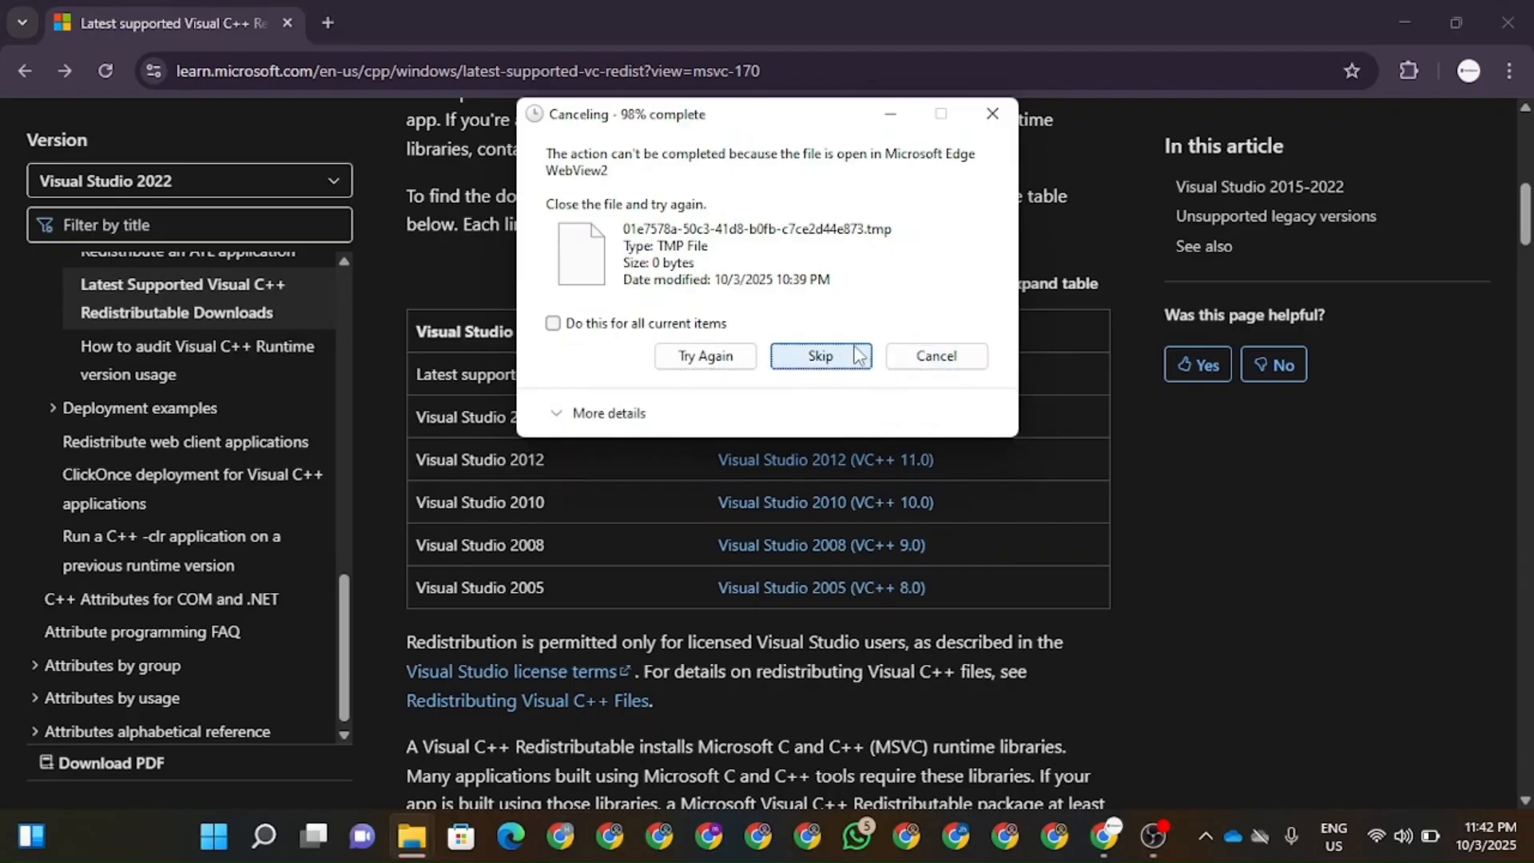
pyautogui.click(819, 354)
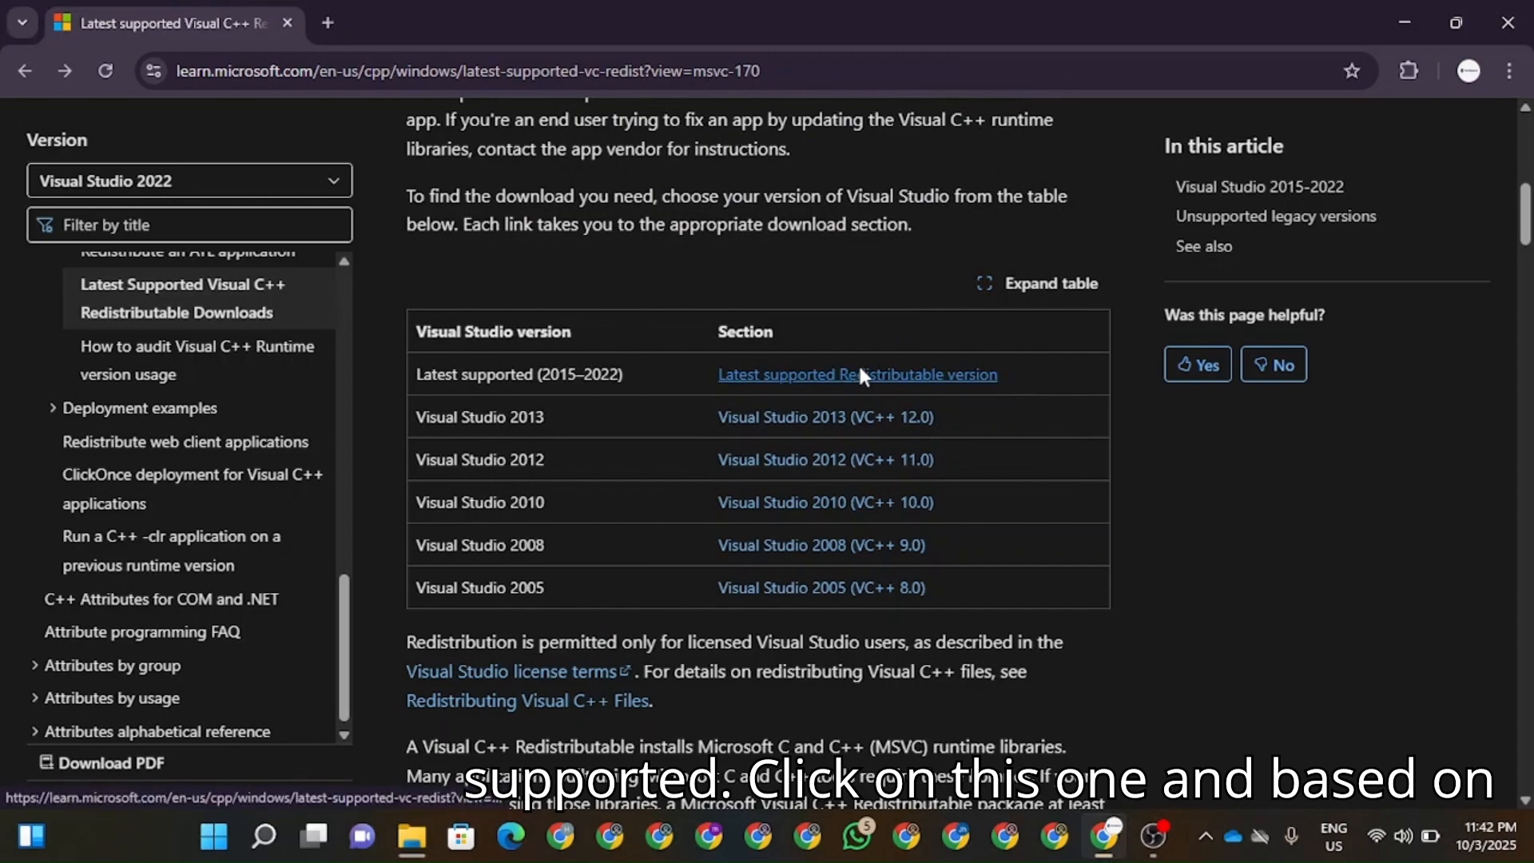
pyautogui.click(856, 373)
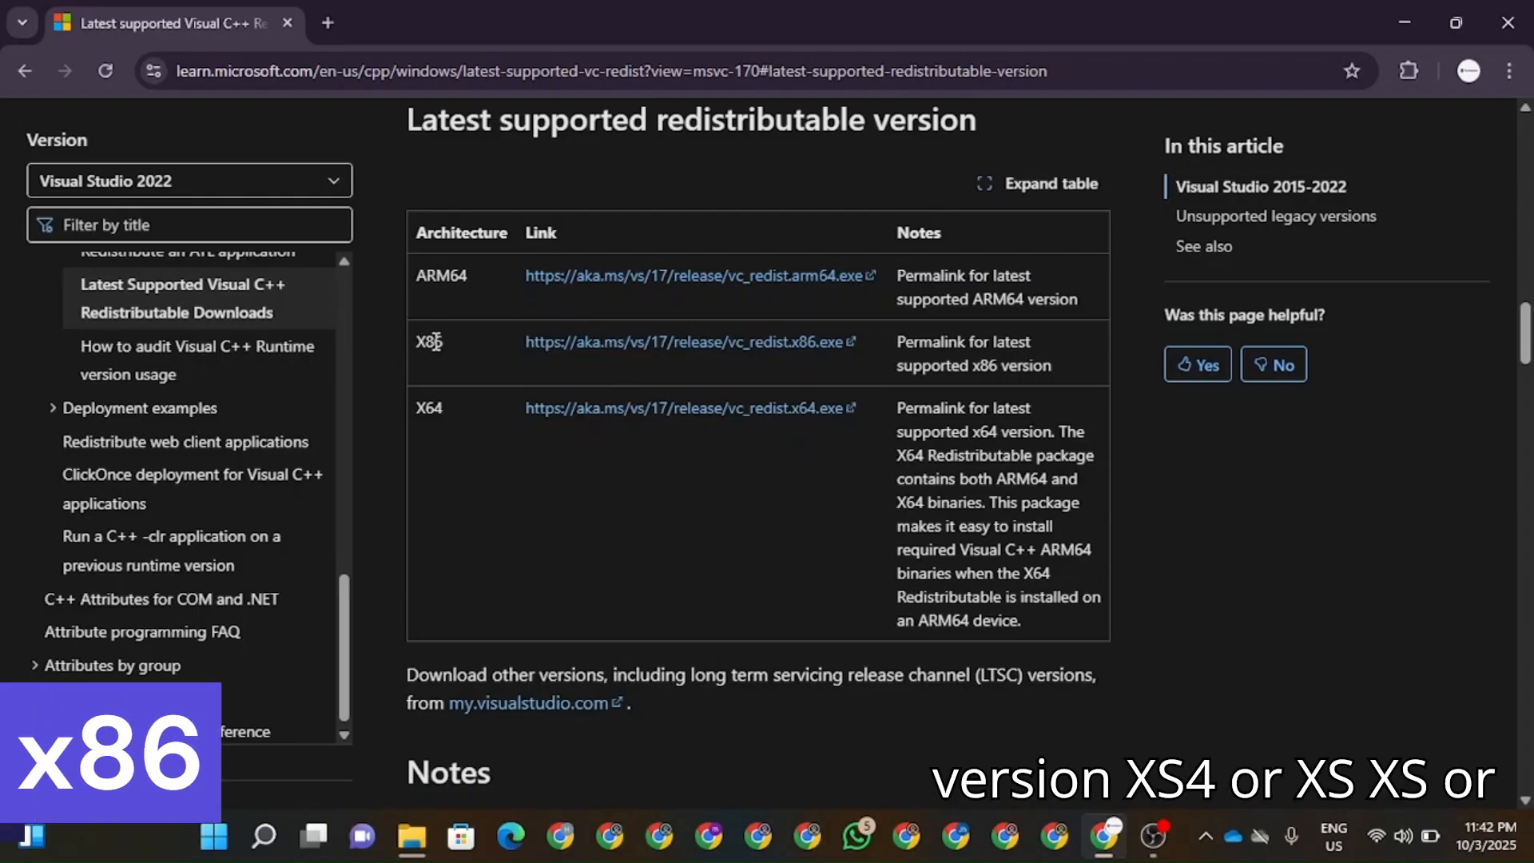
pyautogui.moveTo(489, 428)
pyautogui.write('cmd')
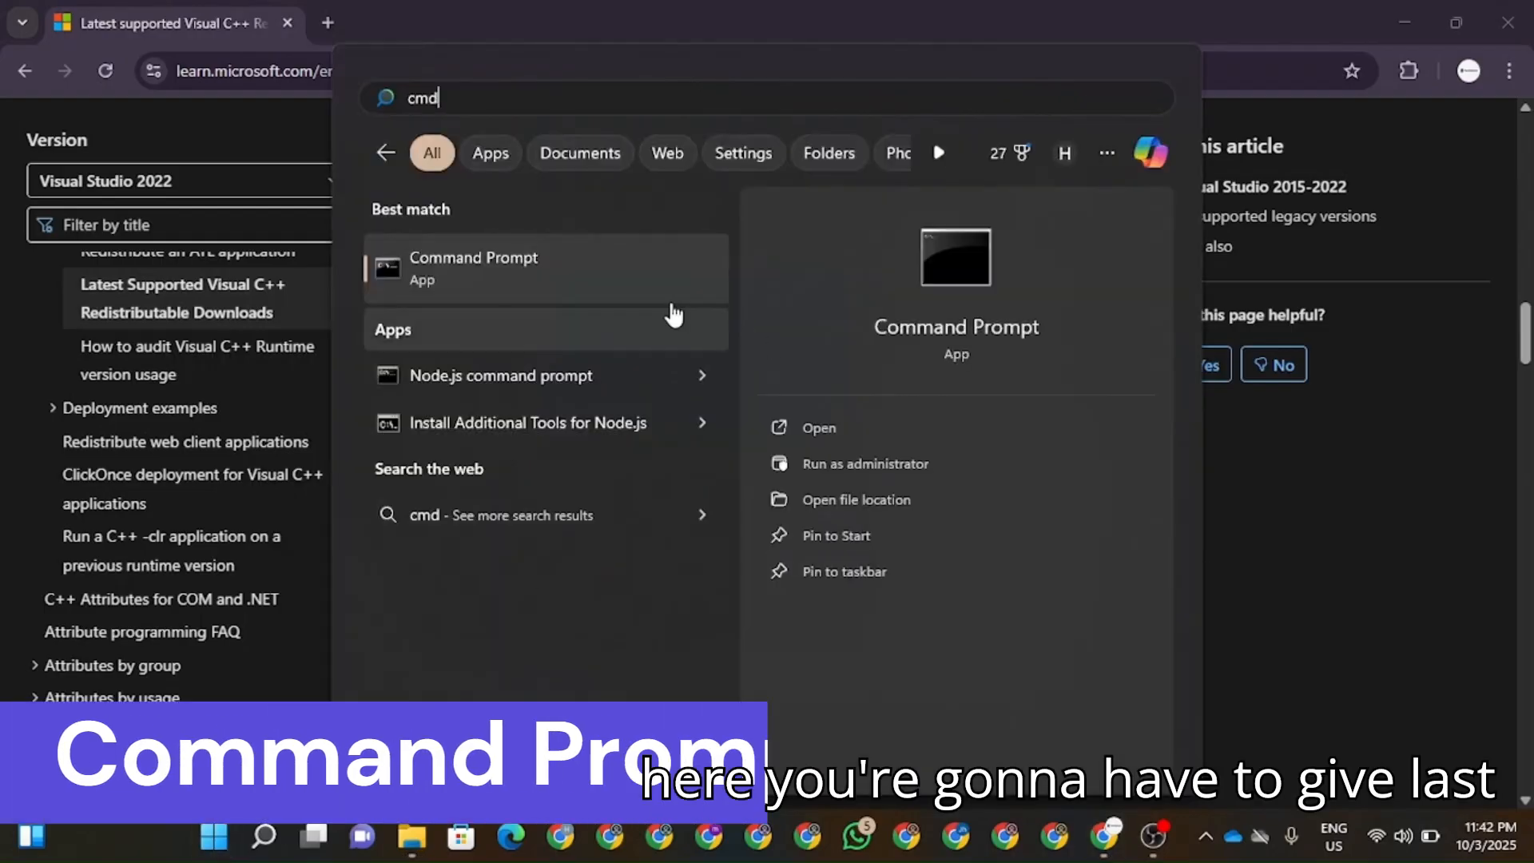
pyautogui.moveTo(859, 463)
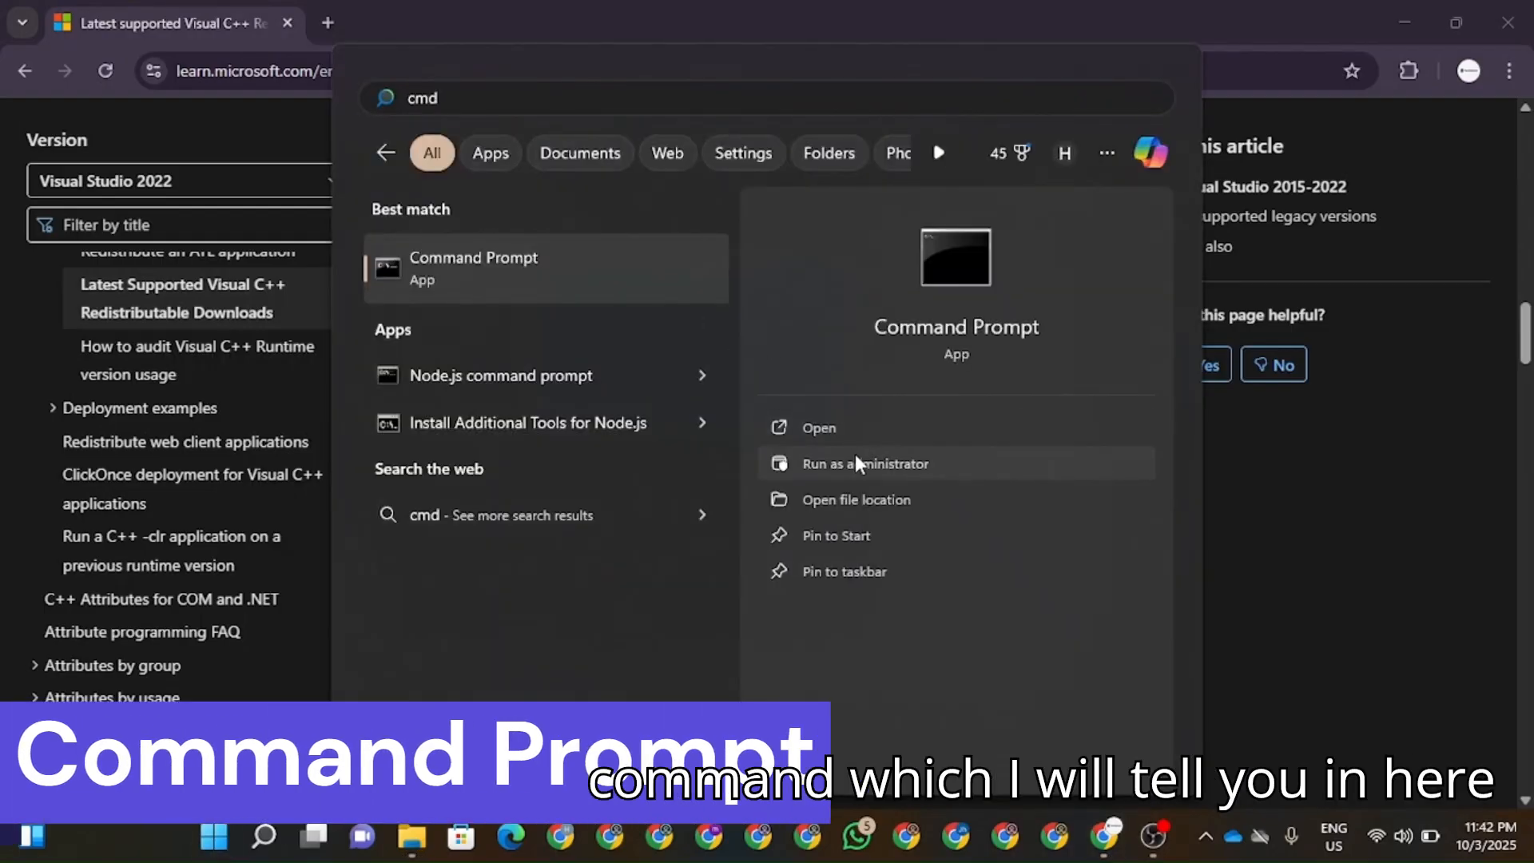
# Step: Run ipconfig/flushdns in an administrator Command Prompt, close it, and return to the Temp folder
pyautogui.click(865, 463)
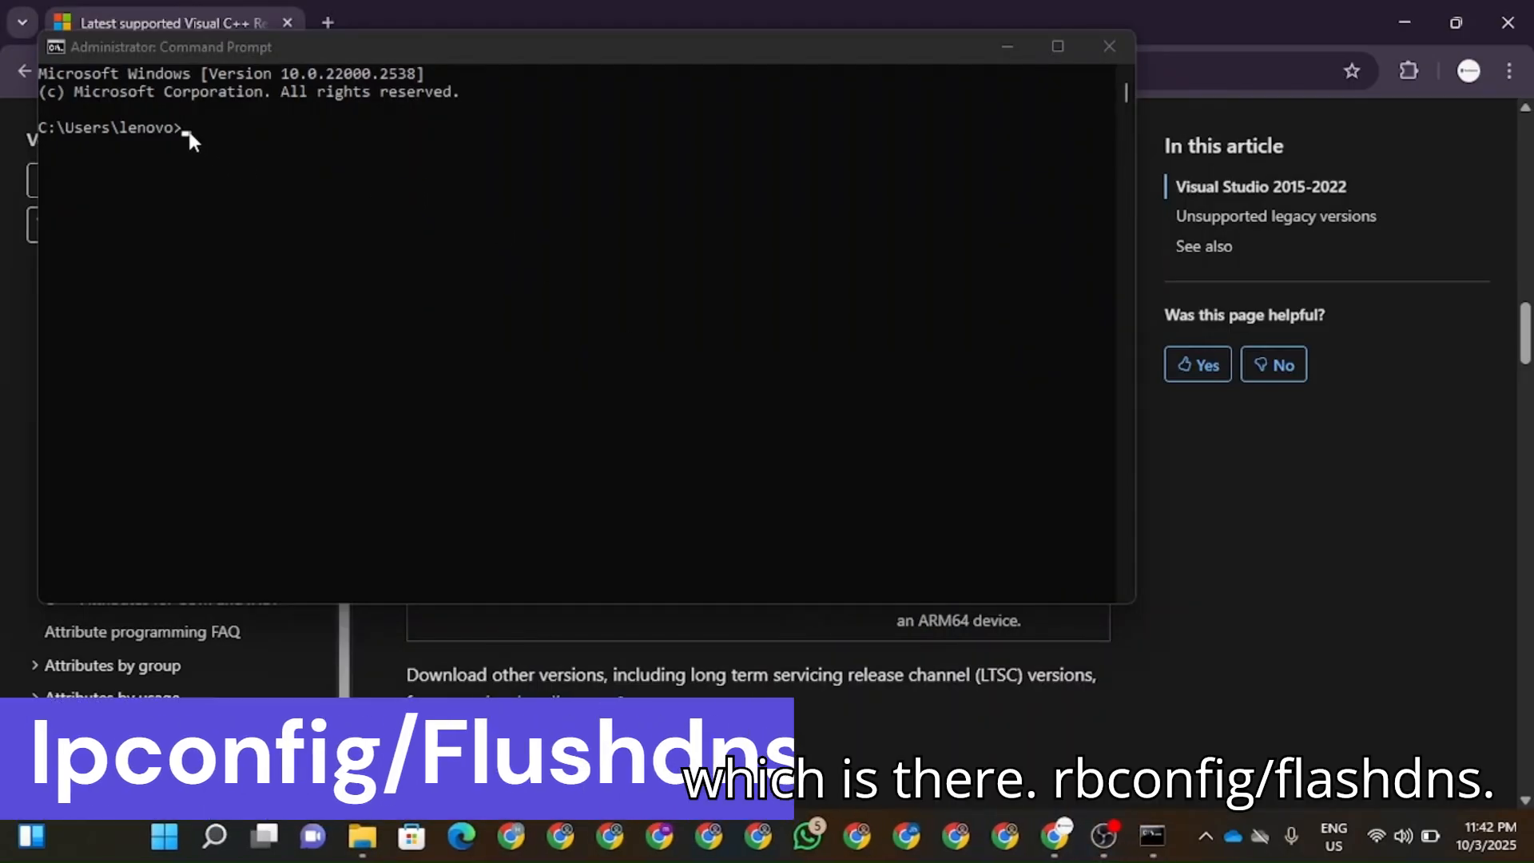
pyautogui.write('i')
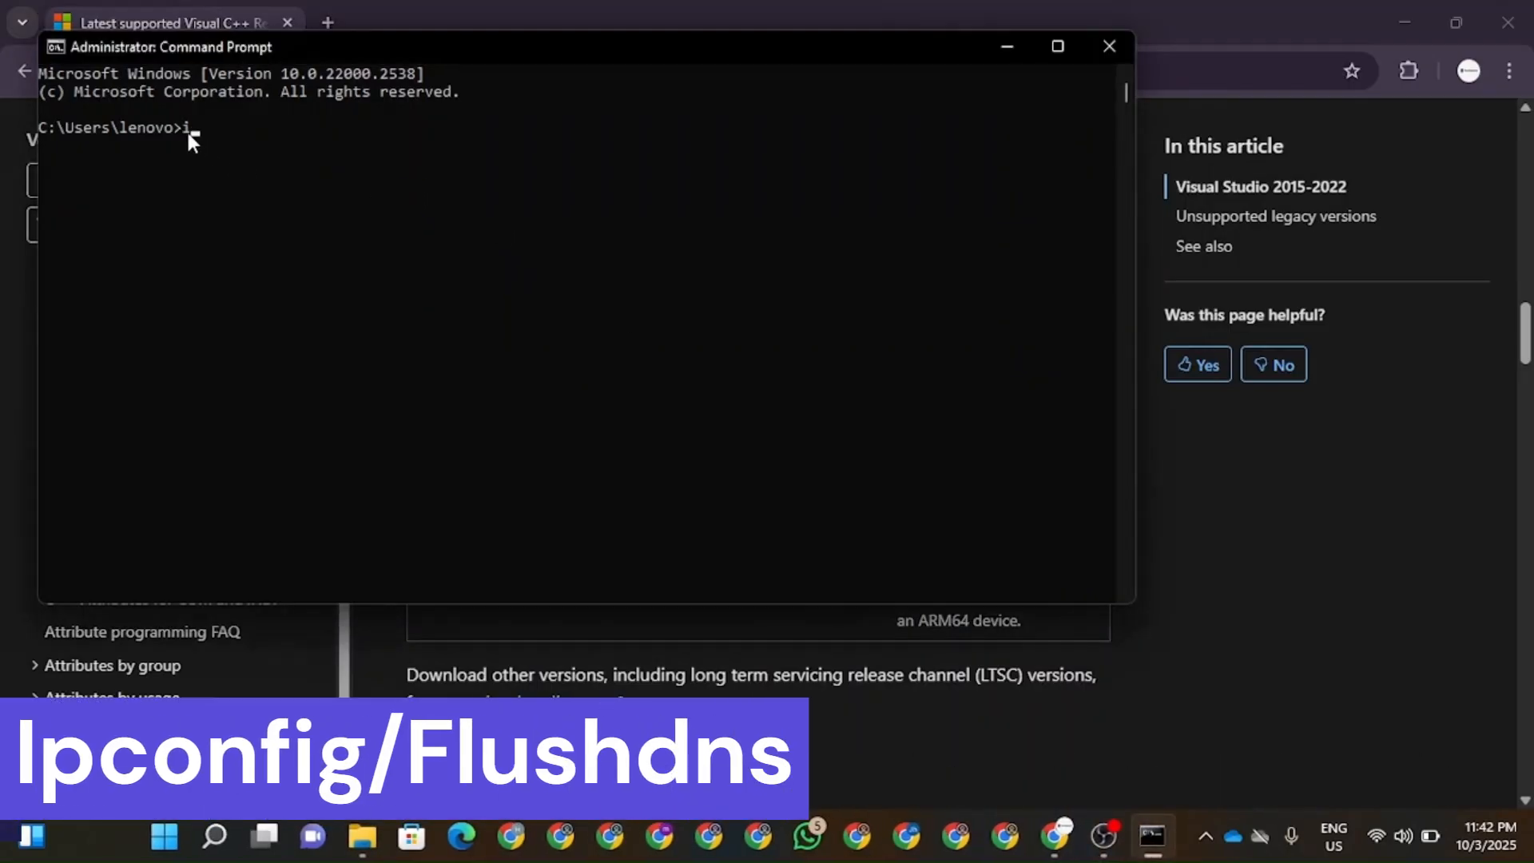
pyautogui.write('pconfig')
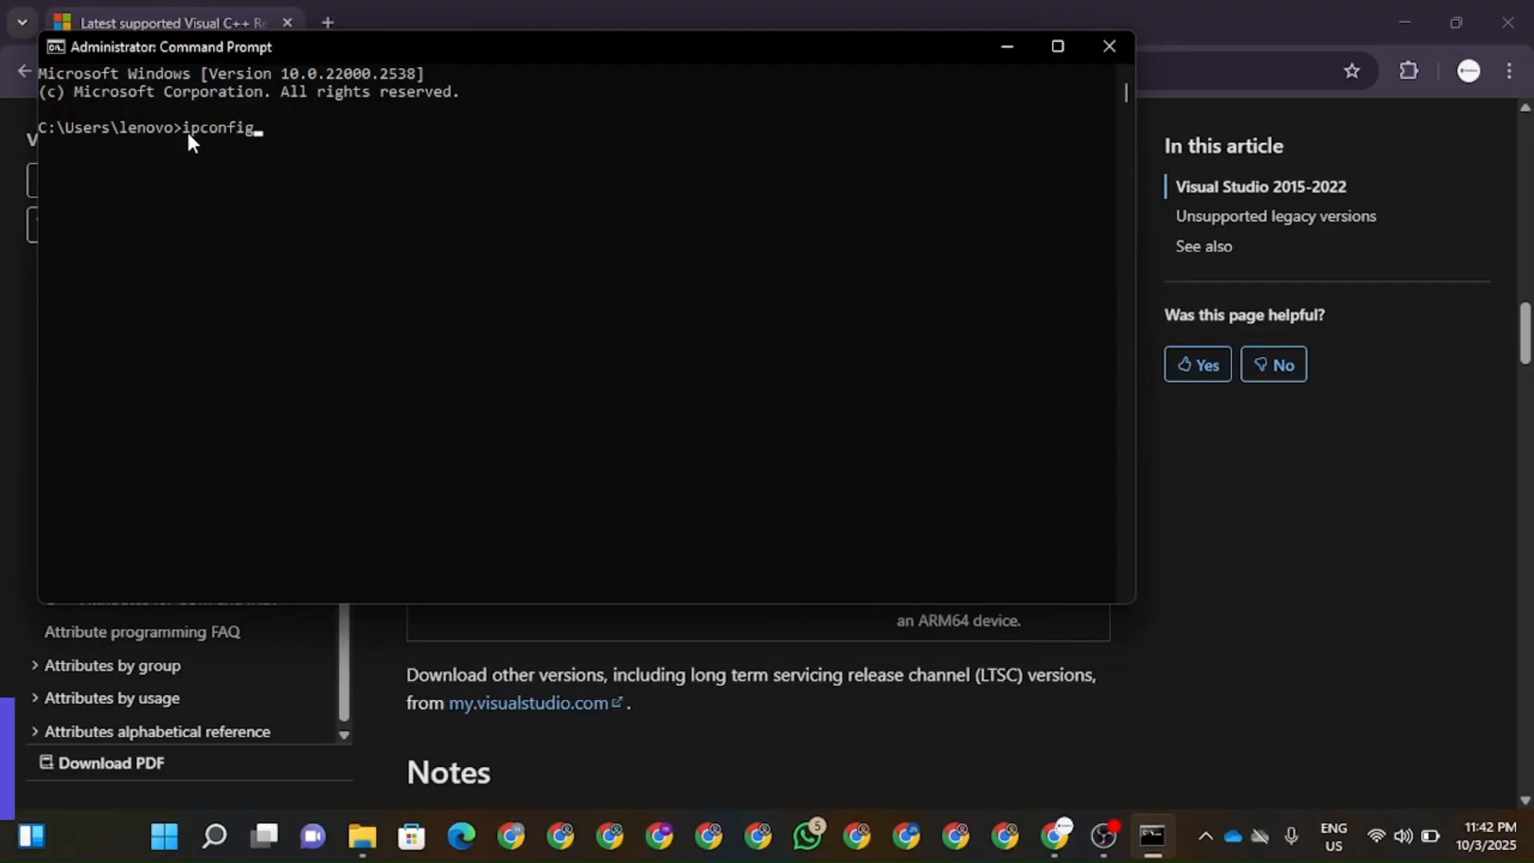
pyautogui.write('/flushdns')
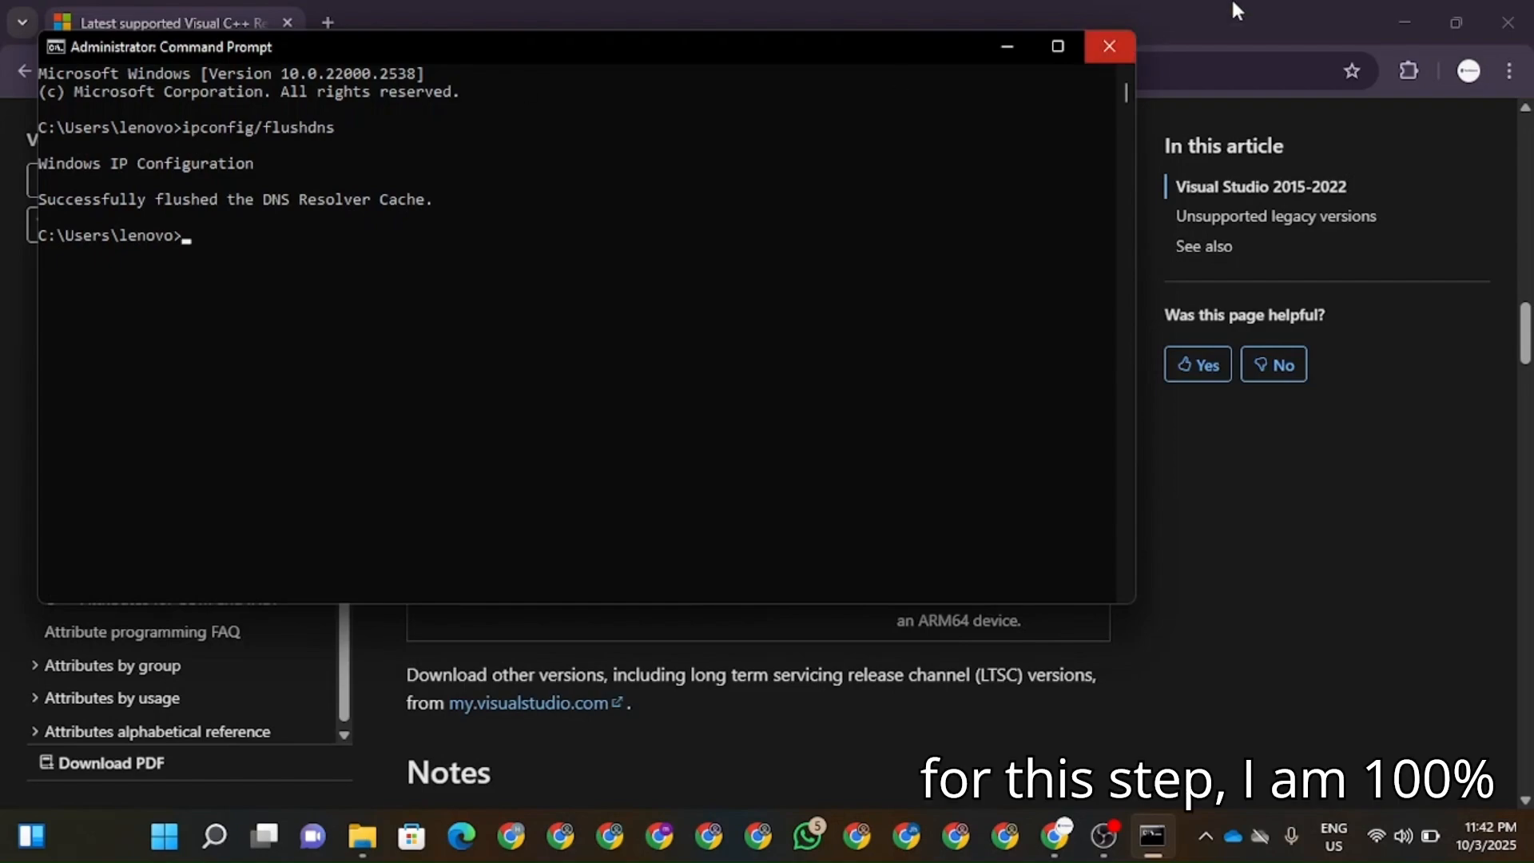
pyautogui.click(1108, 46)
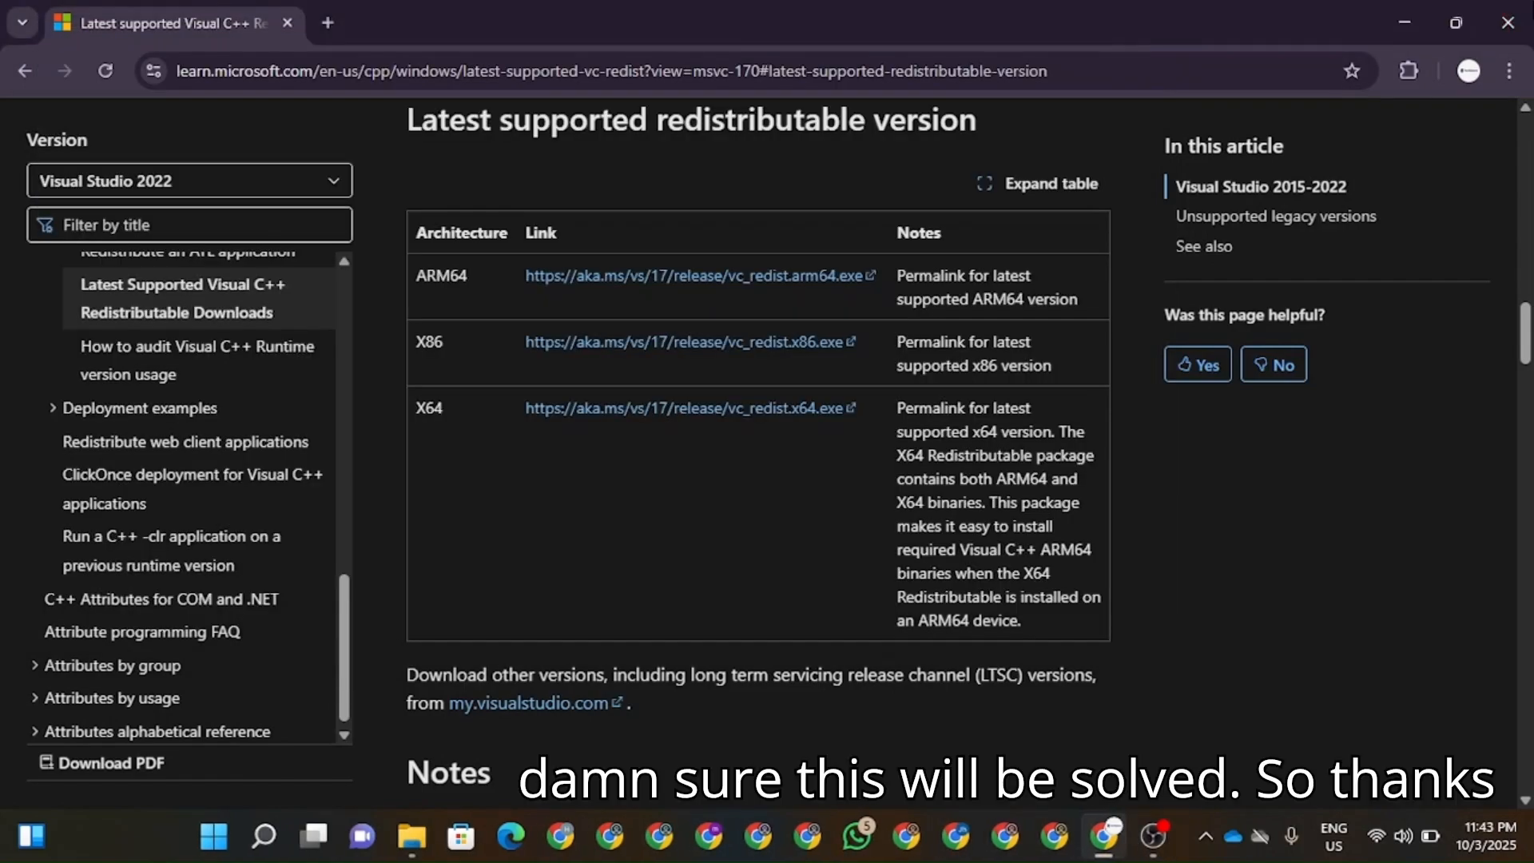
pyautogui.click(410, 836)
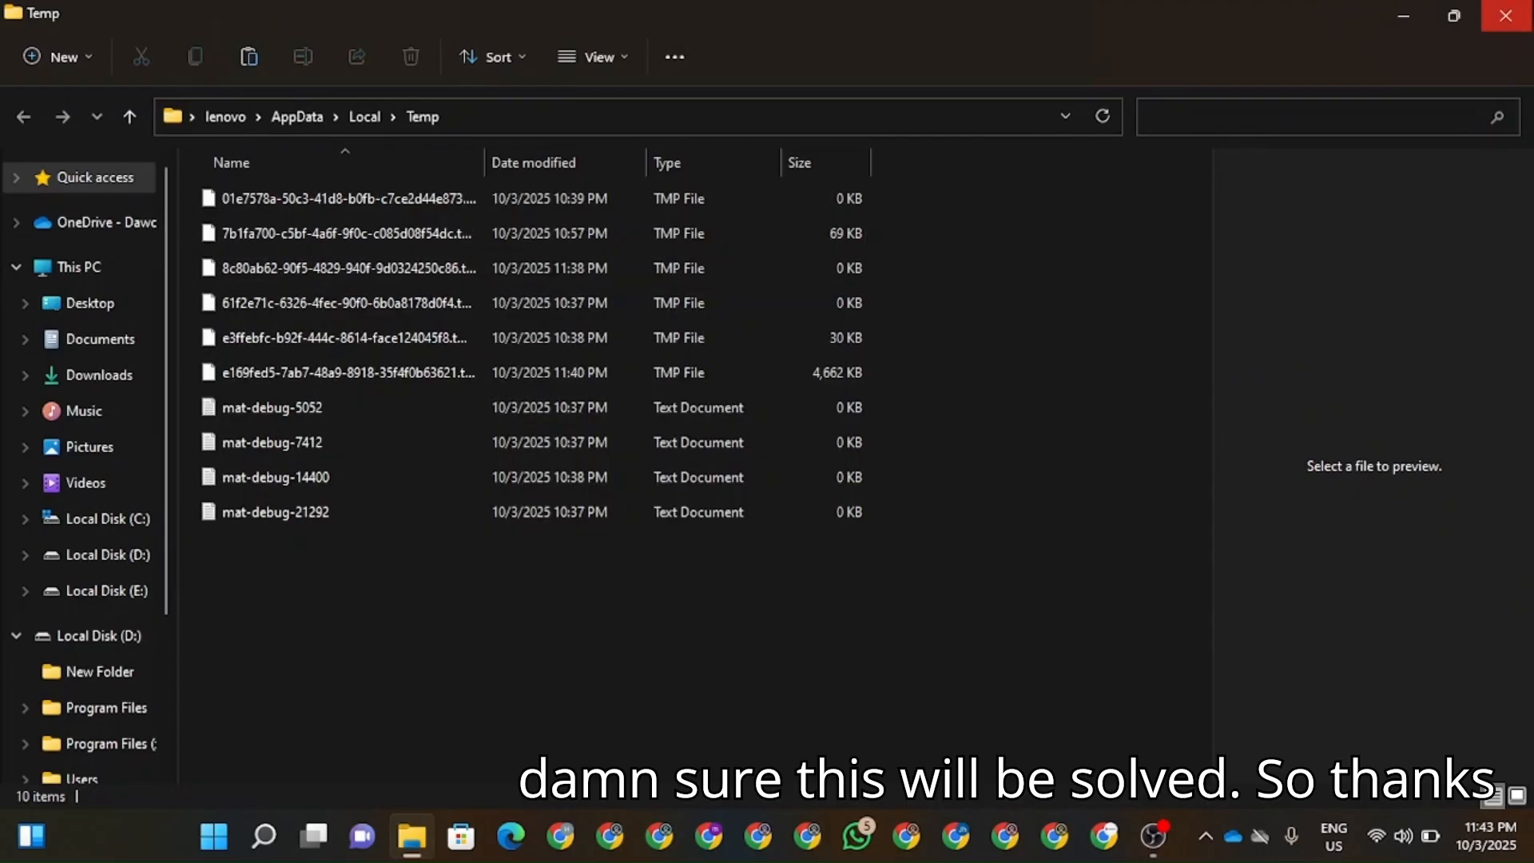